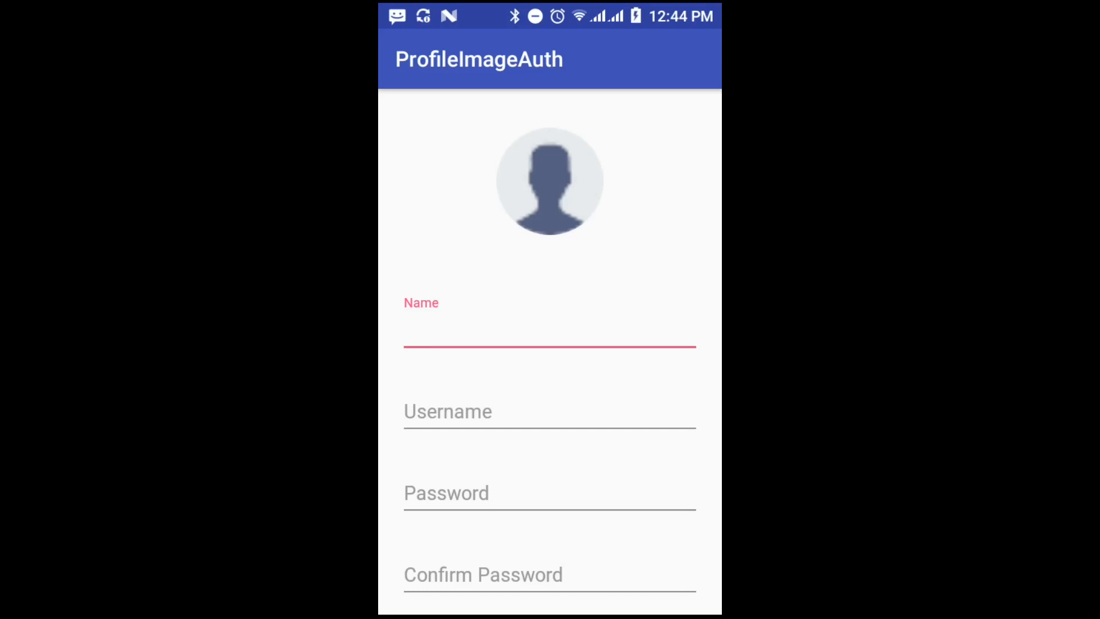
left_click(549, 343)
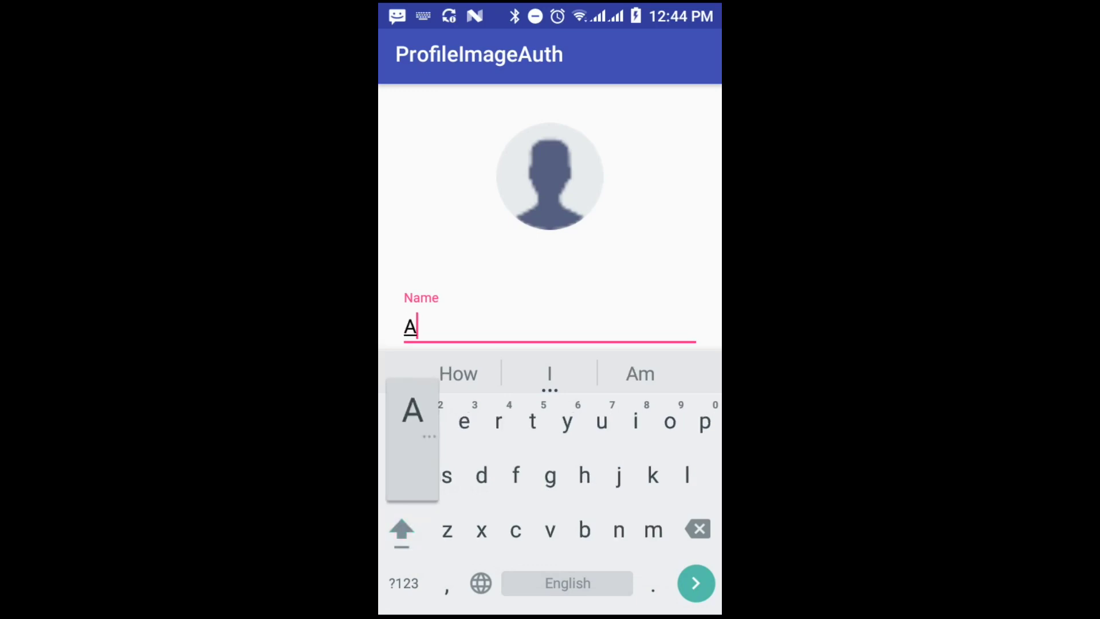
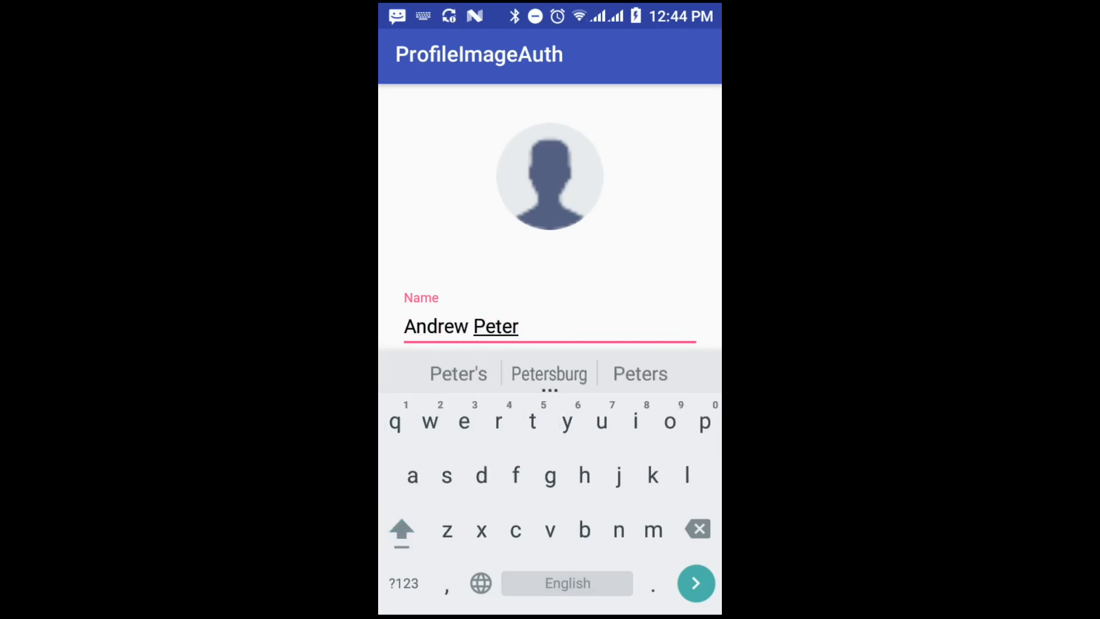
left_click(696, 583)
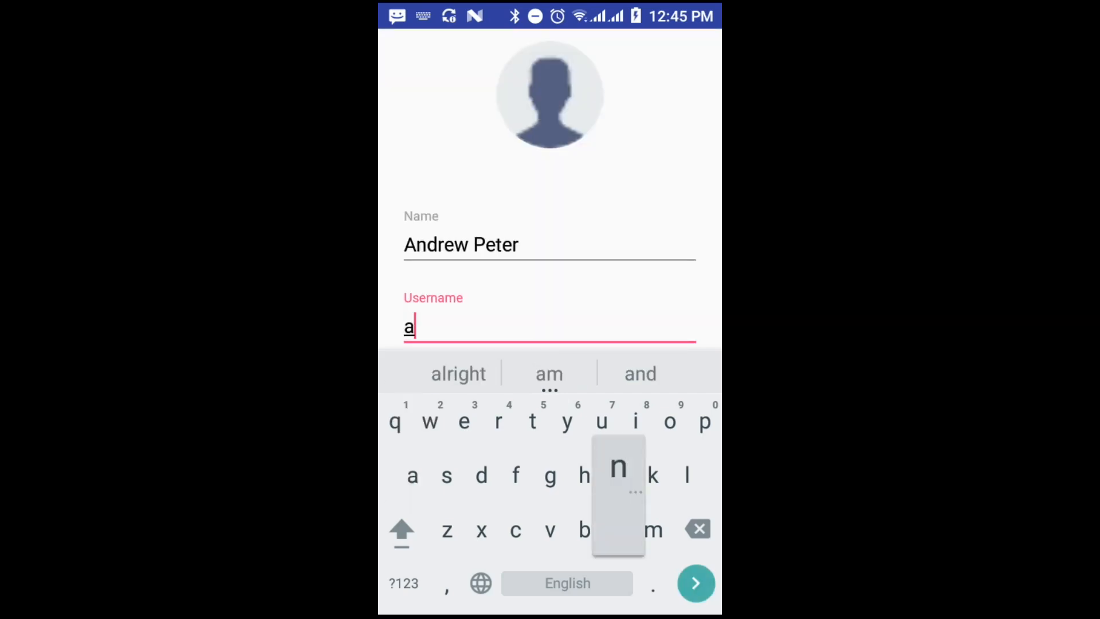
type("ndr")
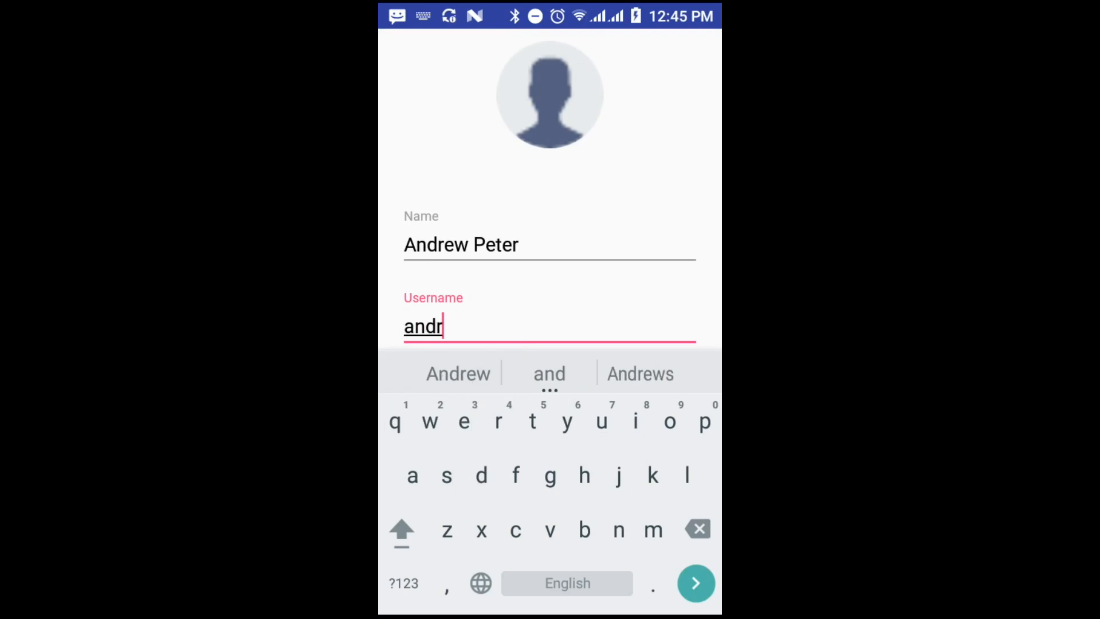
type("ew")
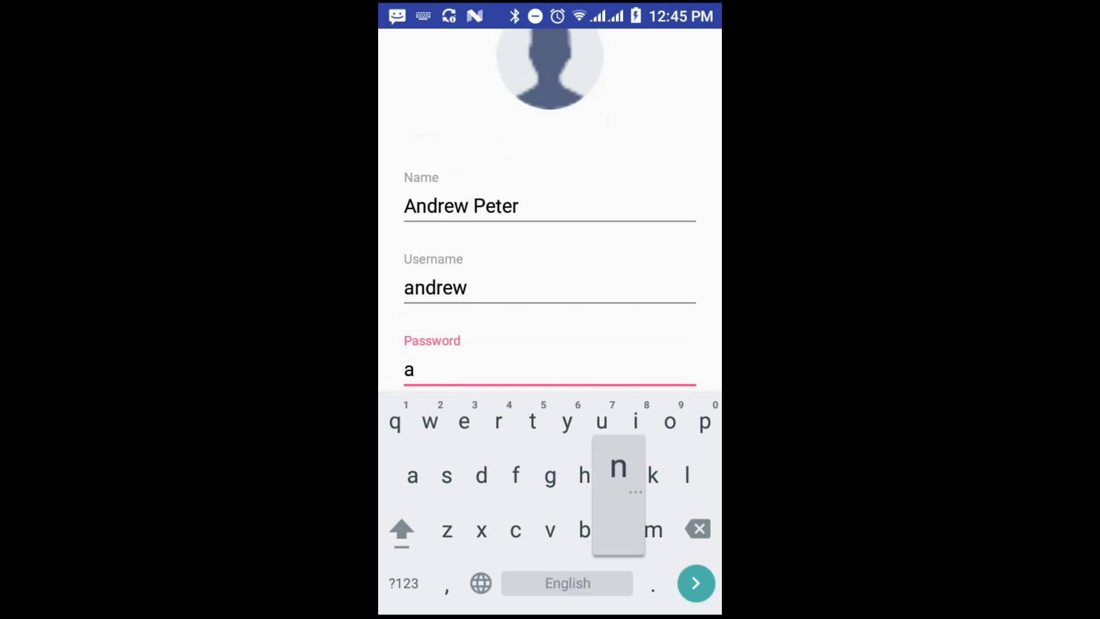
Enter the password and its matching confirmation
left_click(497, 421)
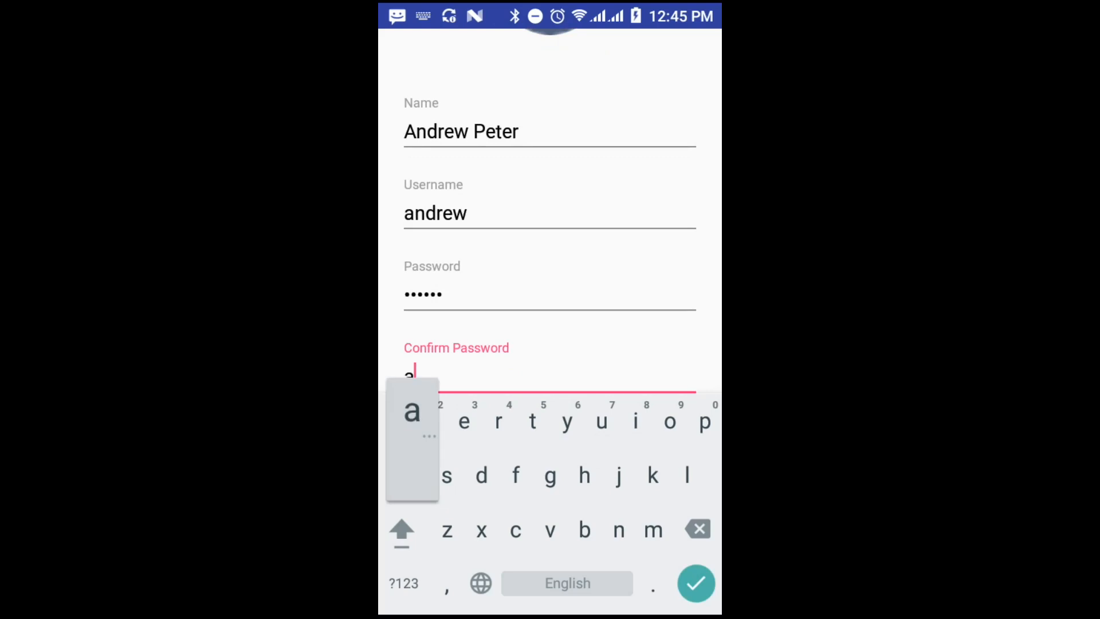
left_click(481, 475)
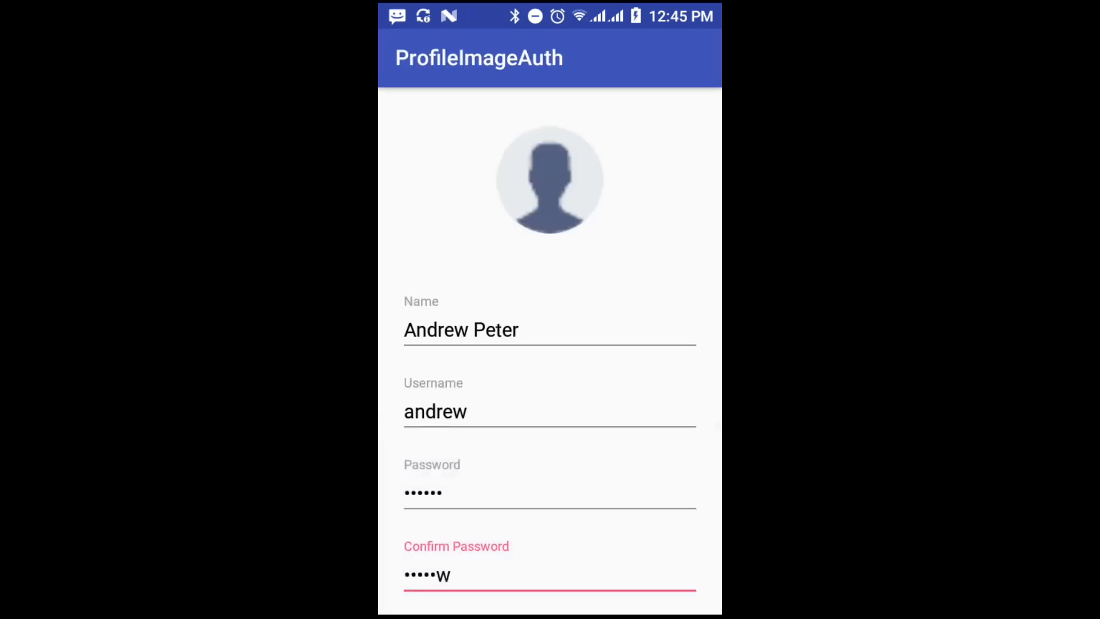
Set a gallery photo as the profile picture and submit the registration
left_click(550, 181)
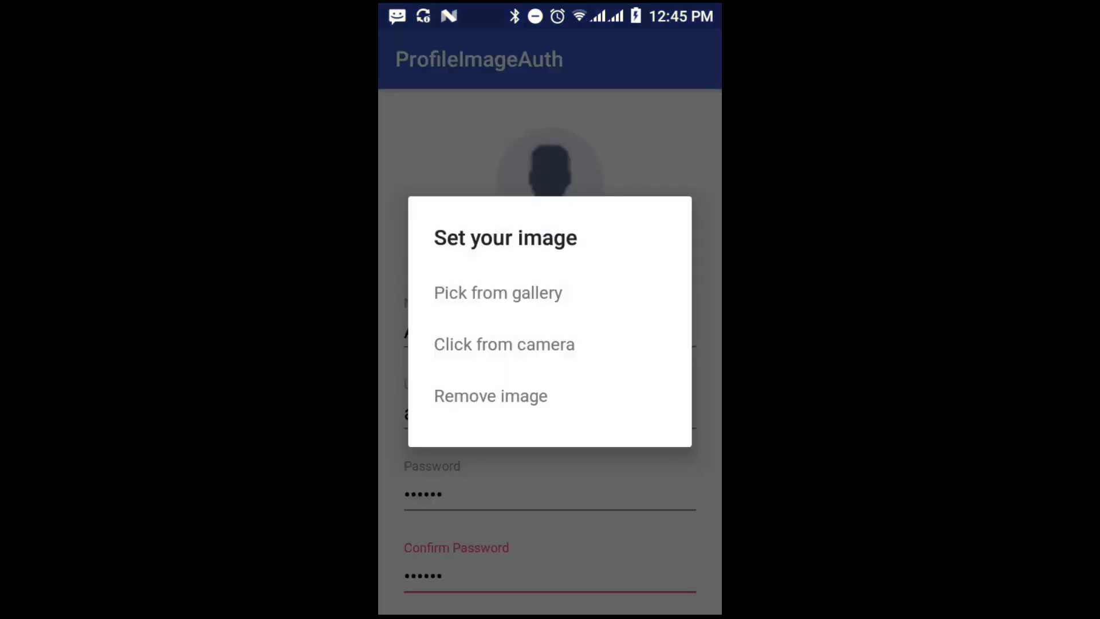
left_click(497, 294)
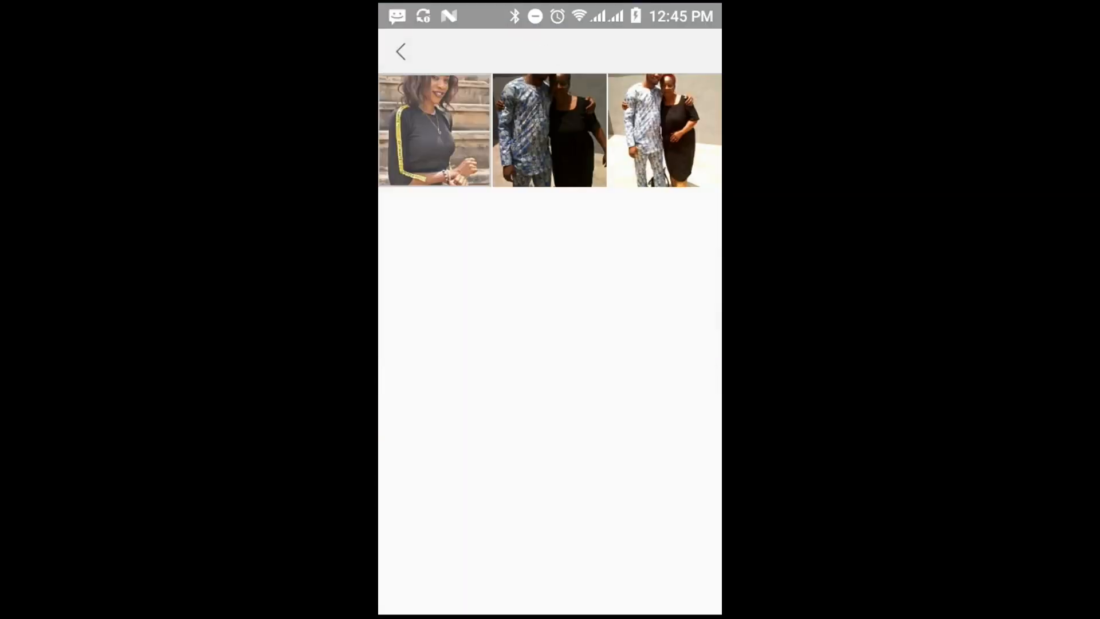
left_click(431, 128)
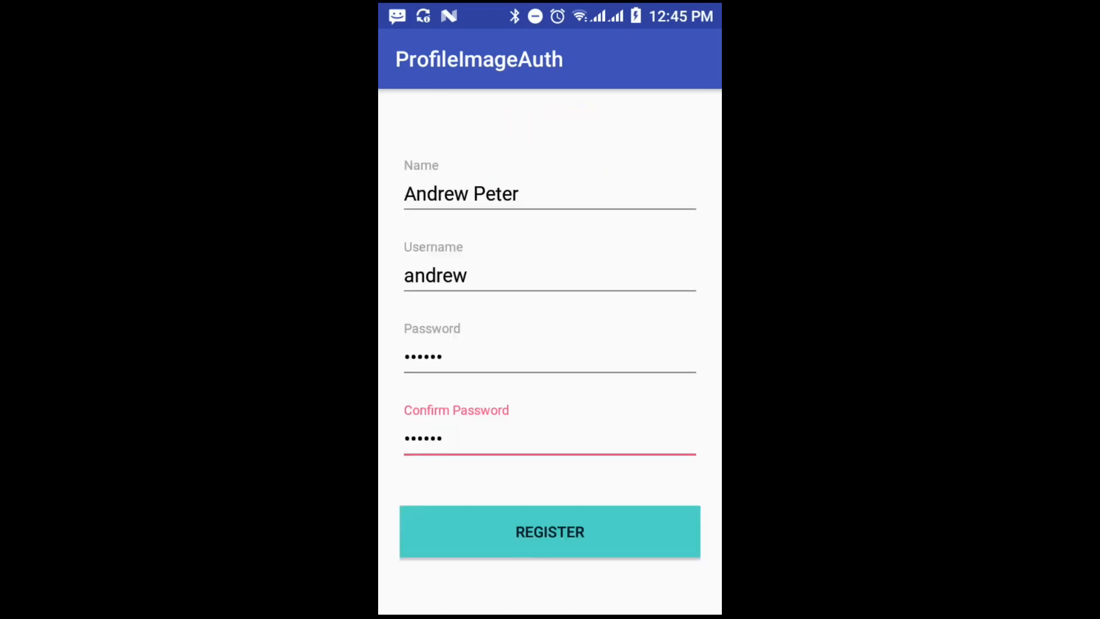
left_click(550, 532)
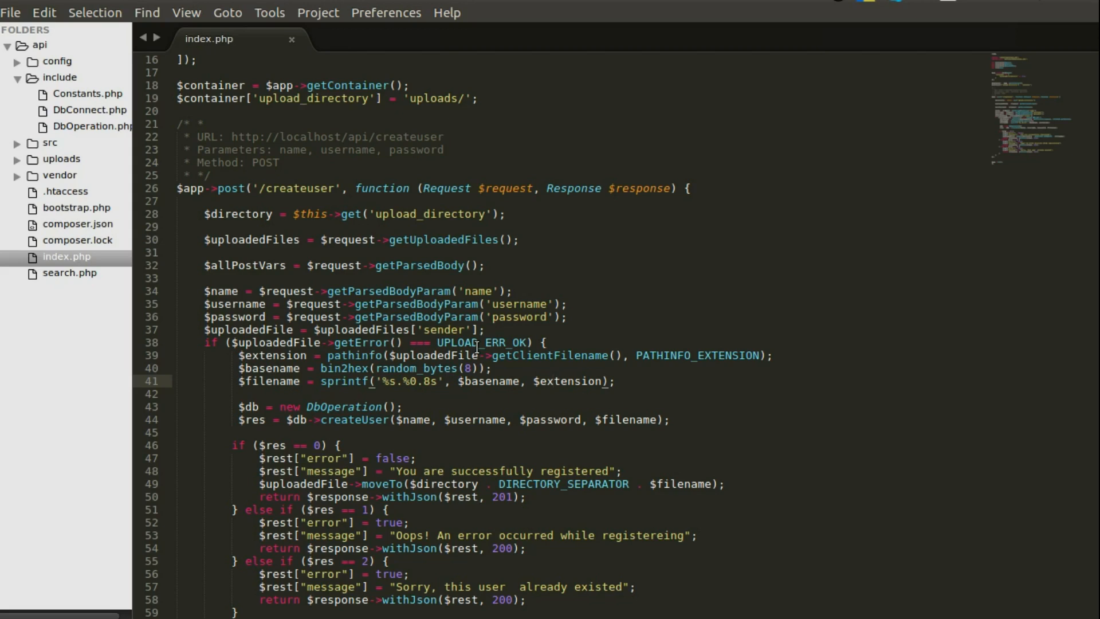
Review the createuser endpoint code in index.php without editing it
left_click(553, 382)
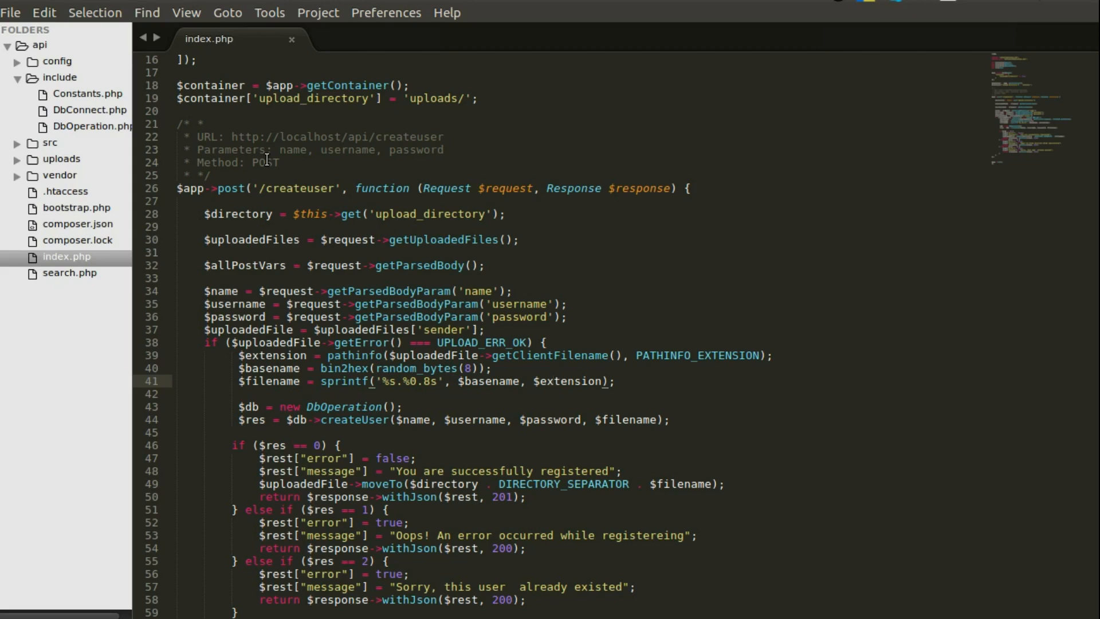
left_click(551, 381)
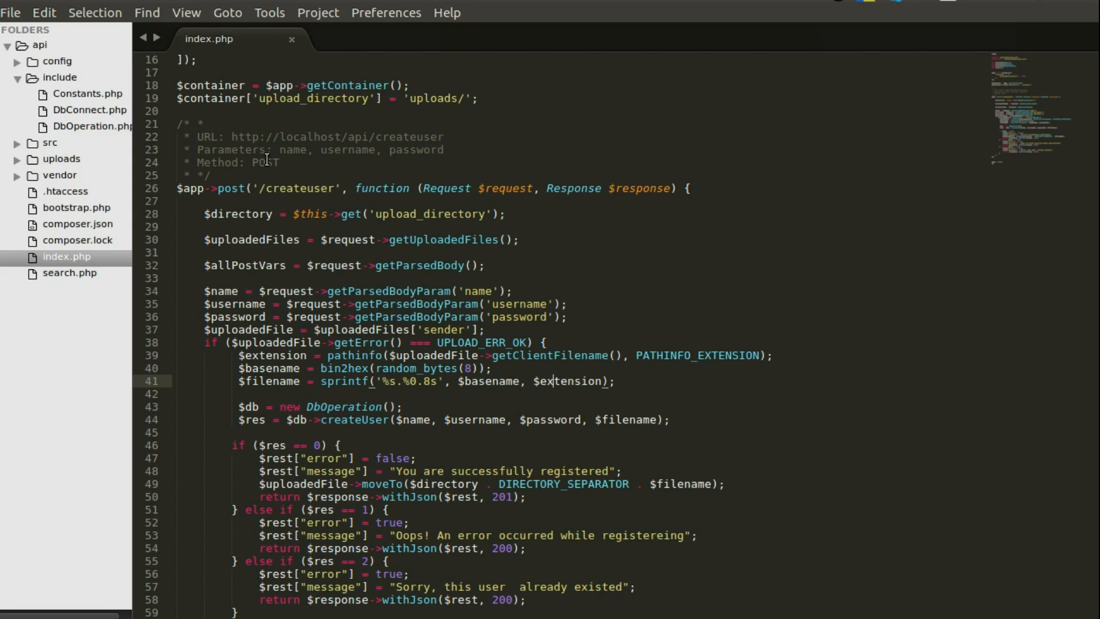
mouse_move(23, 172)
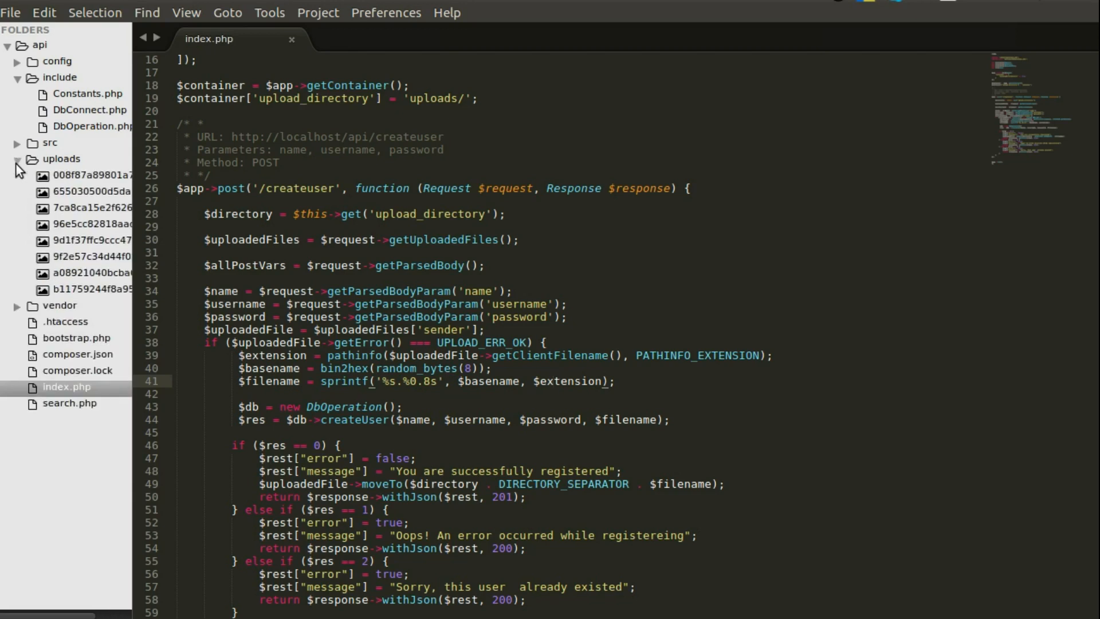
Reveal then fold the uploads folder, and select the createuser route name on line 26
left_click(553, 381)
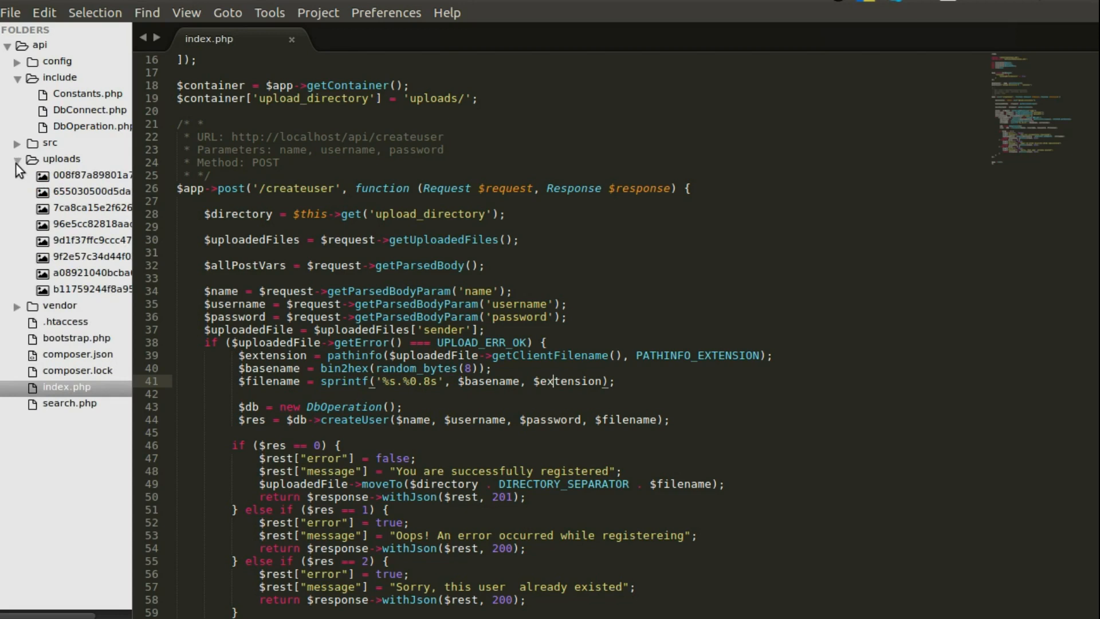
left_click(18, 158)
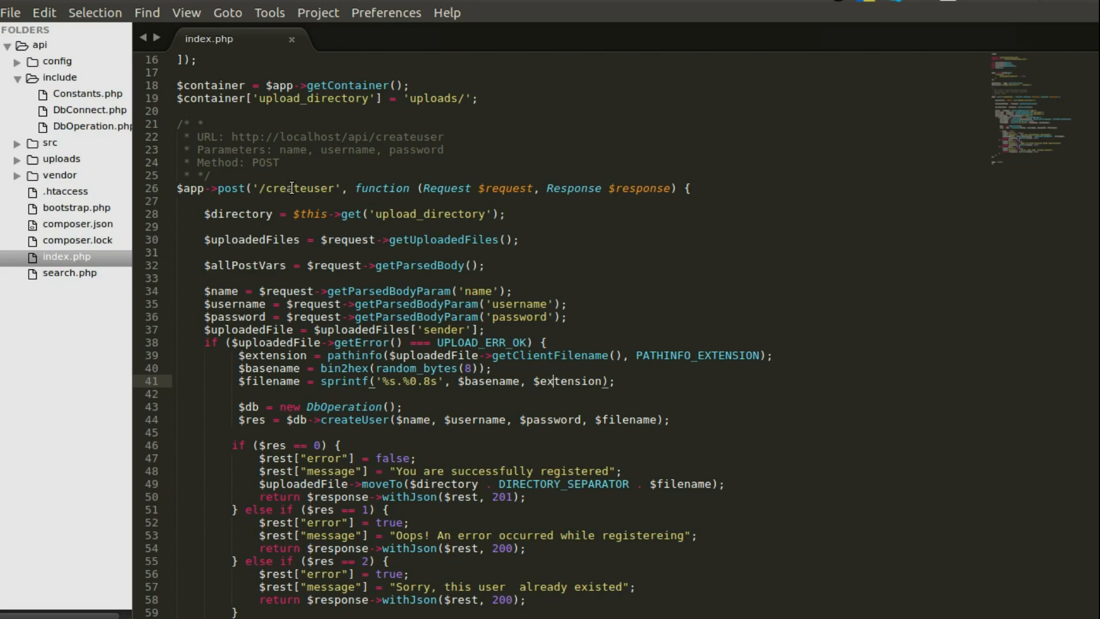
double_click(293, 188)
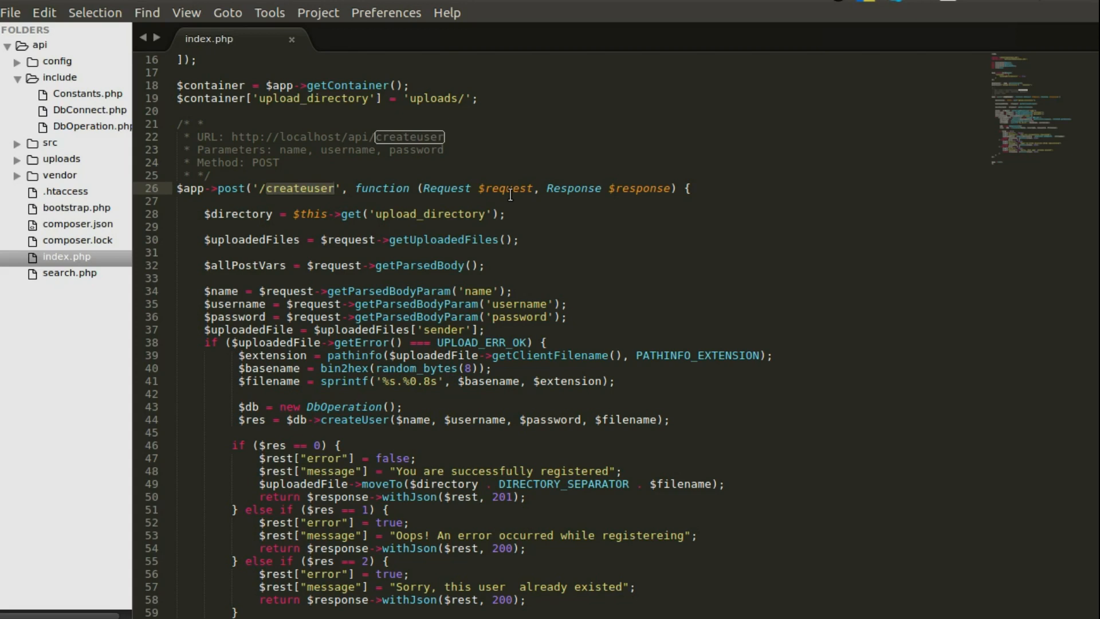
scroll("down", 3)
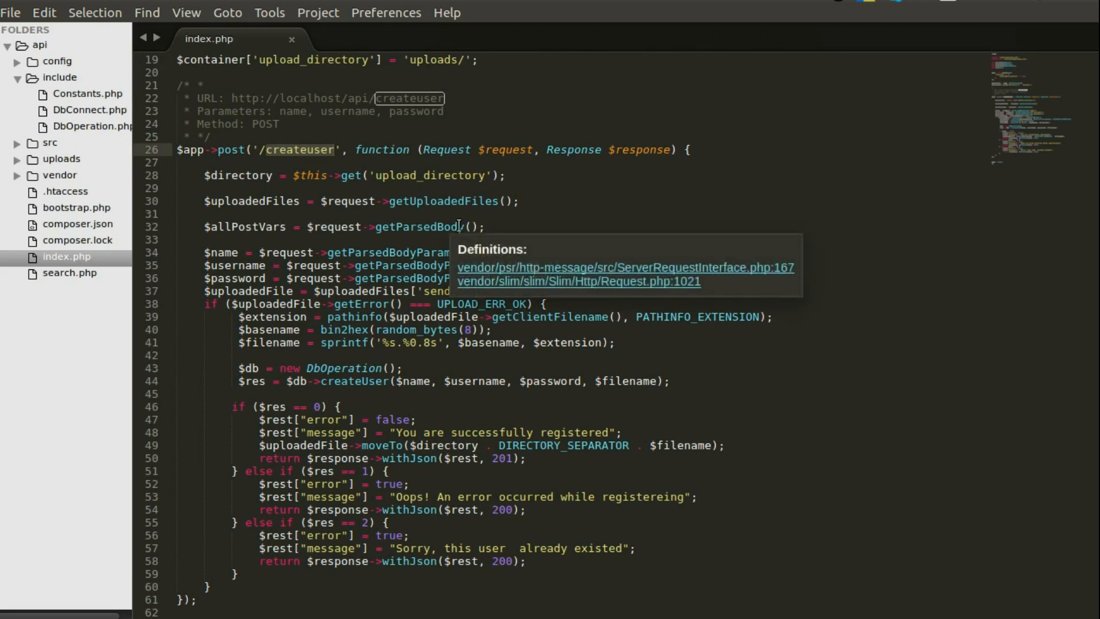
mouse_move(243, 181)
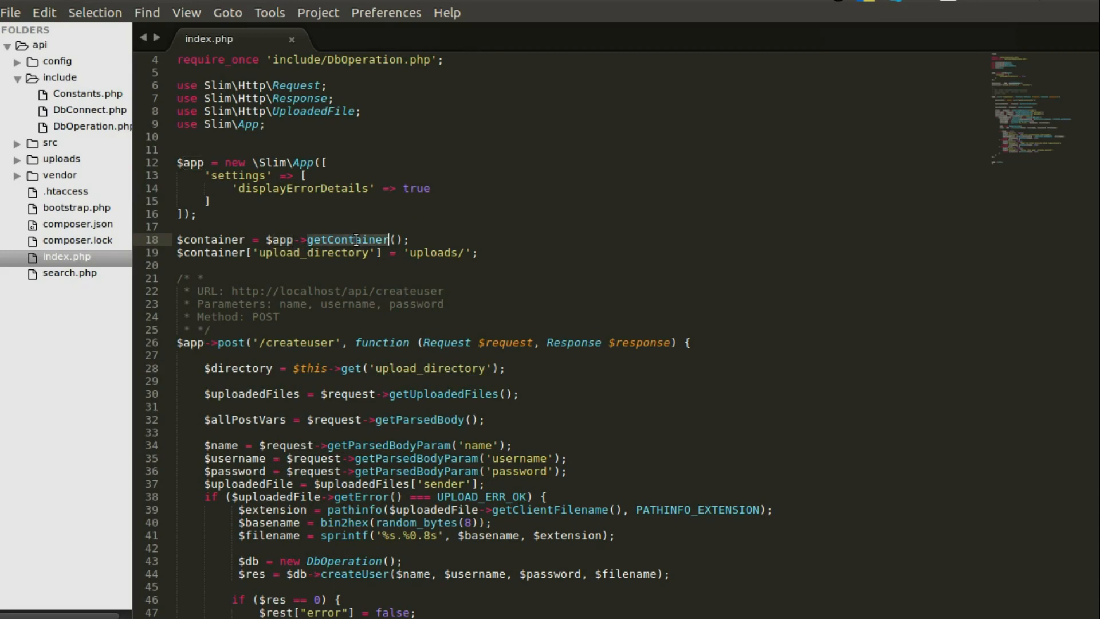
mouse_move(301, 256)
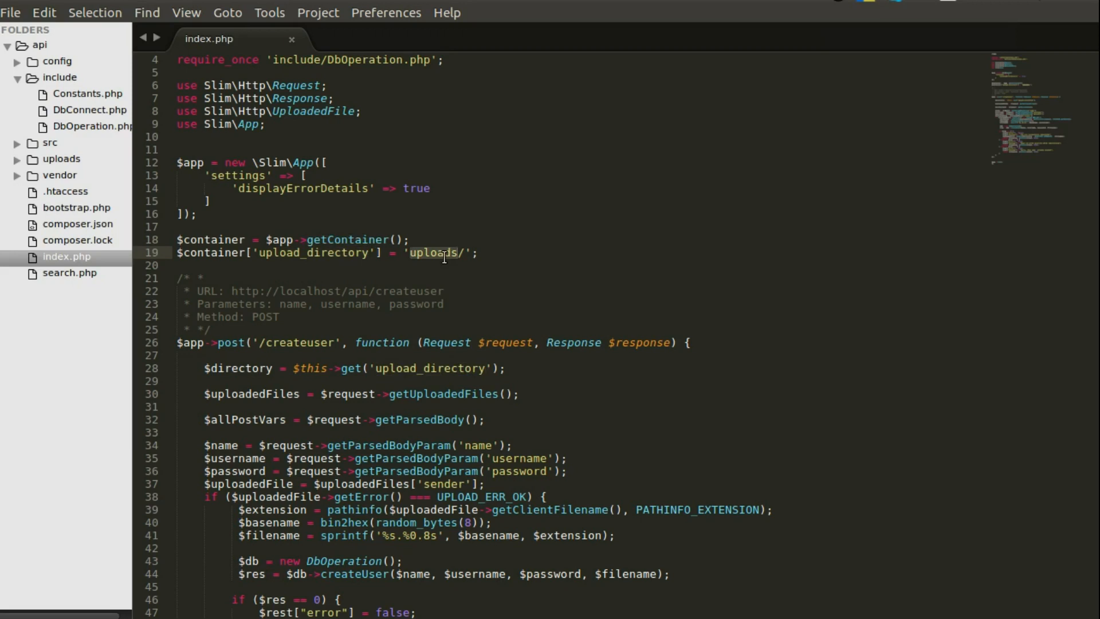
mouse_move(522, 300)
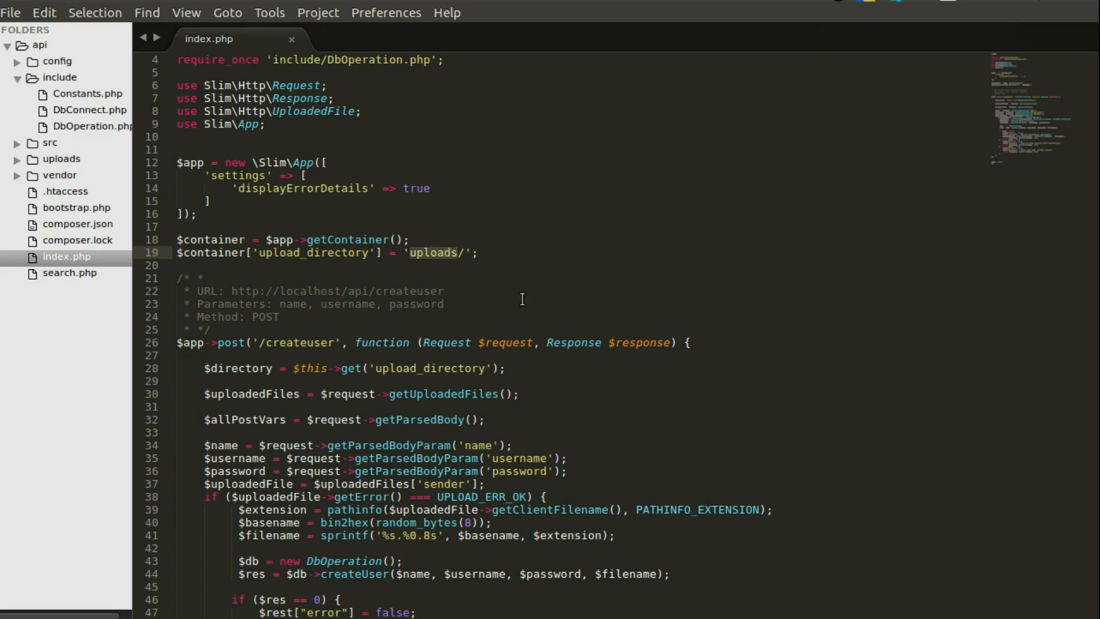
scroll("down", 3)
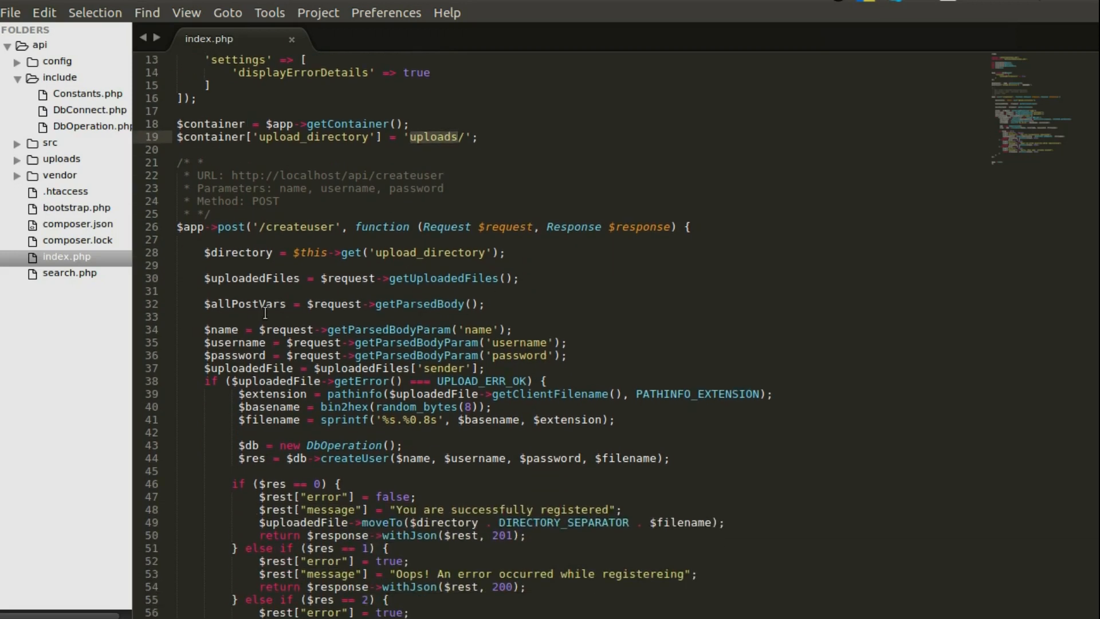
double_click(346, 277)
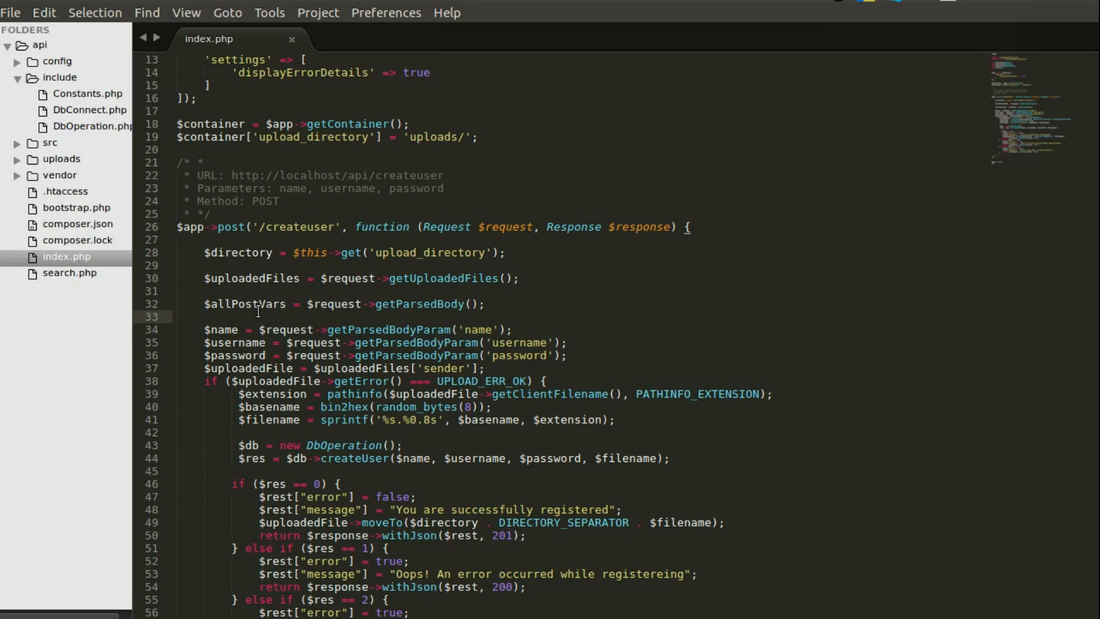
mouse_move(396, 330)
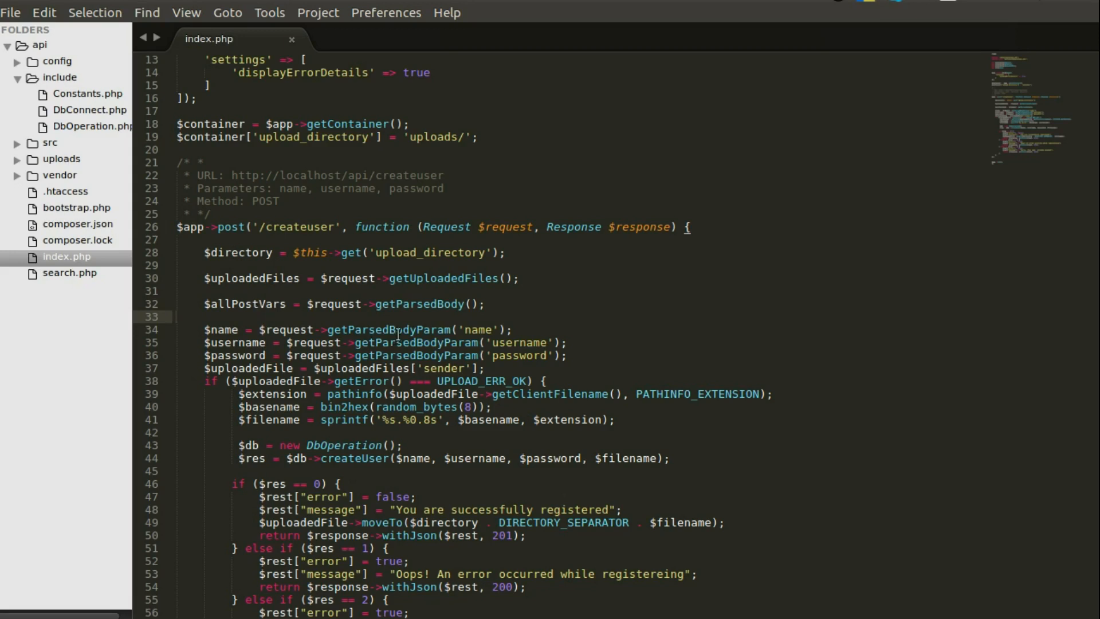
double_click(415, 341)
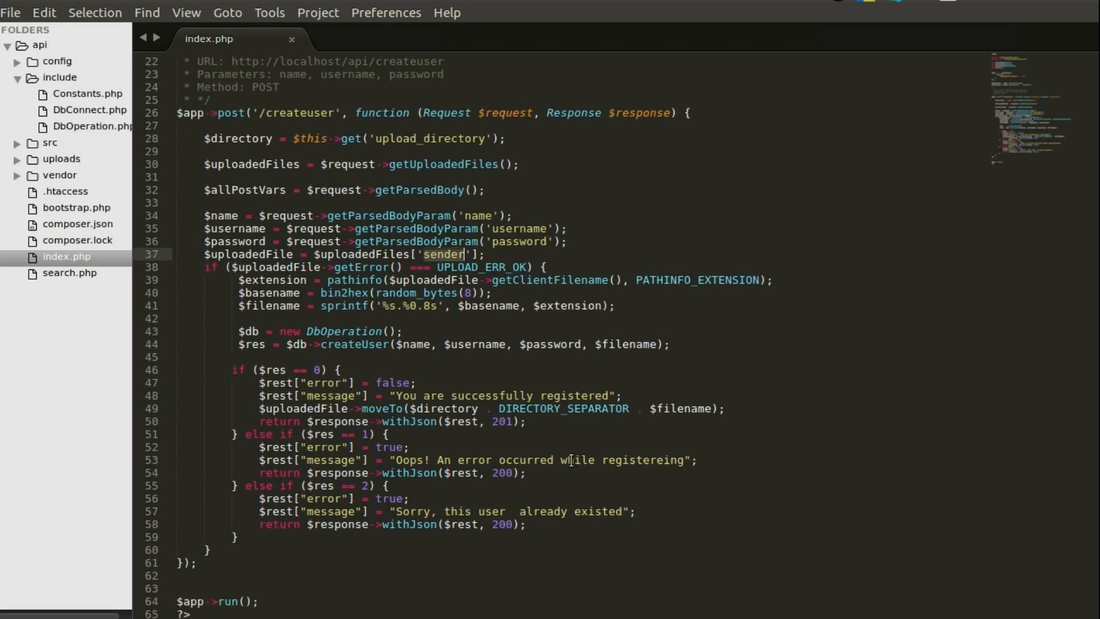
scroll("down", 3)
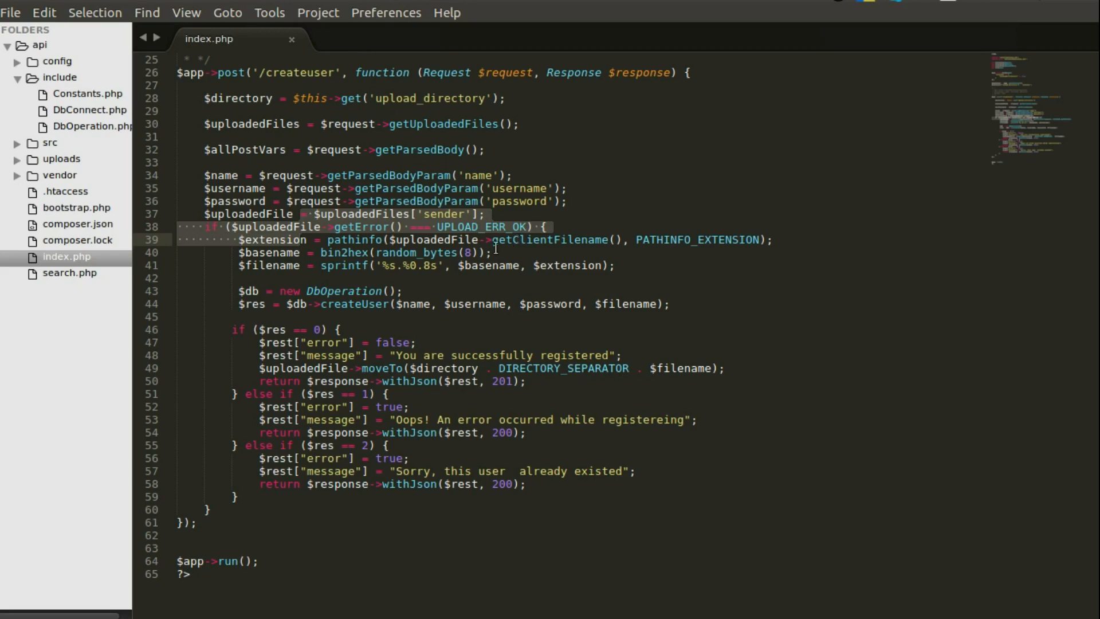
left_click(356, 240)
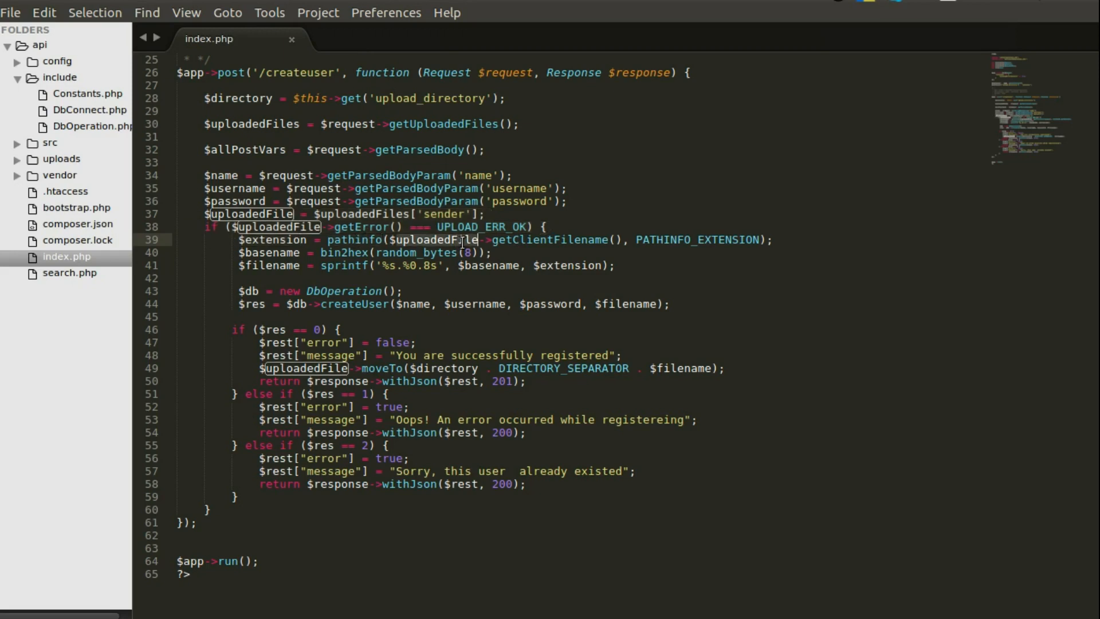
mouse_move(538, 239)
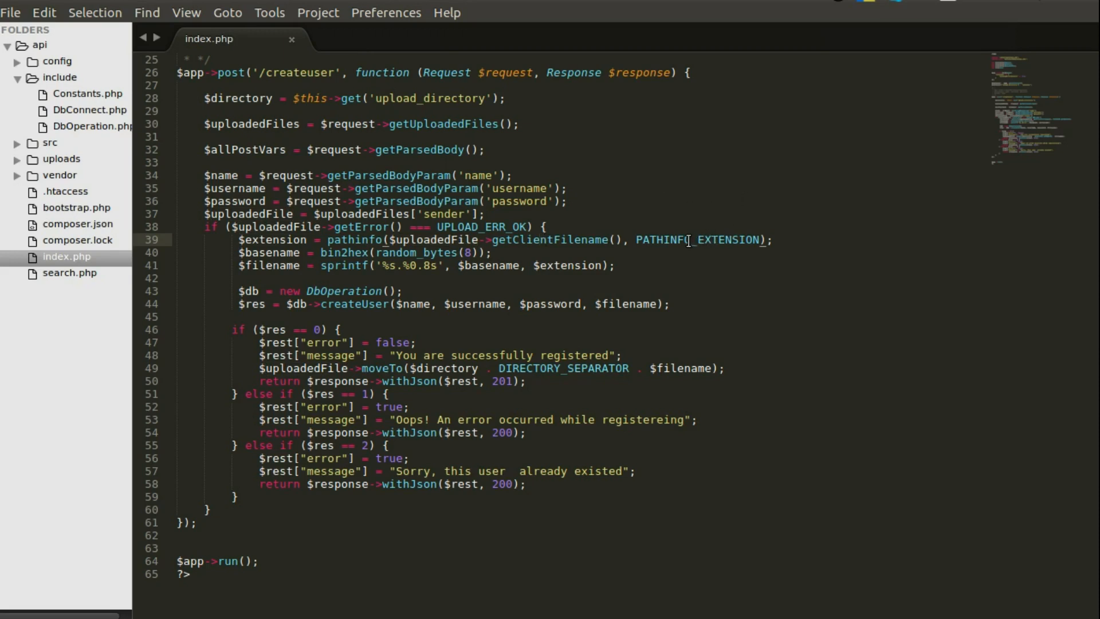
double_click(724, 240)
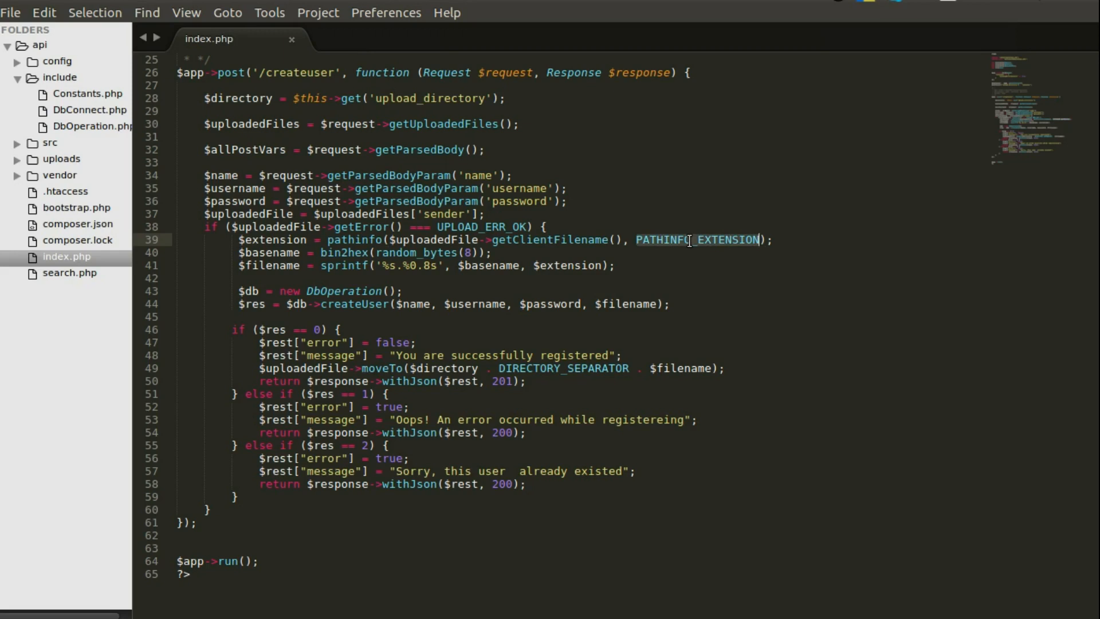
mouse_move(667, 240)
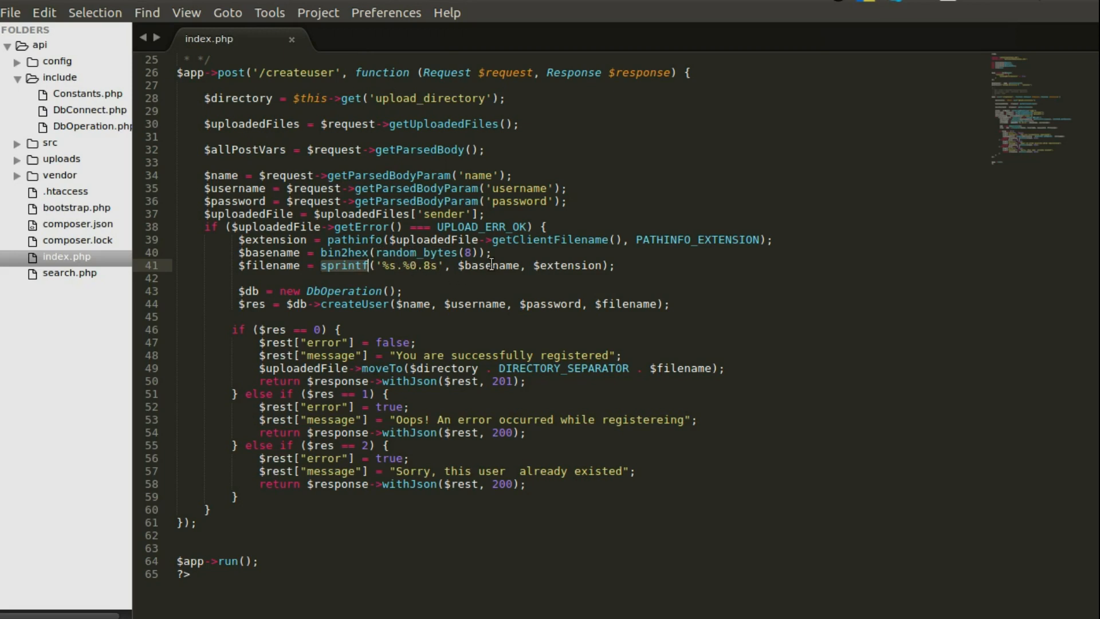
double_click(273, 252)
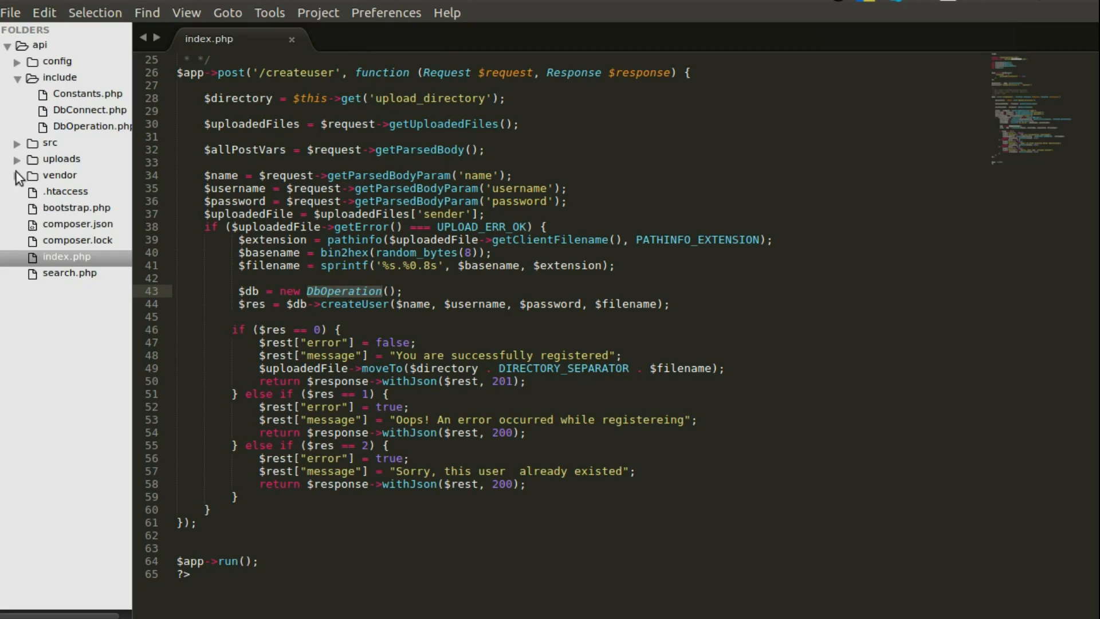
Keep include/Constants.php open in its own tab and preview DbConnect.php
left_click(87, 94)
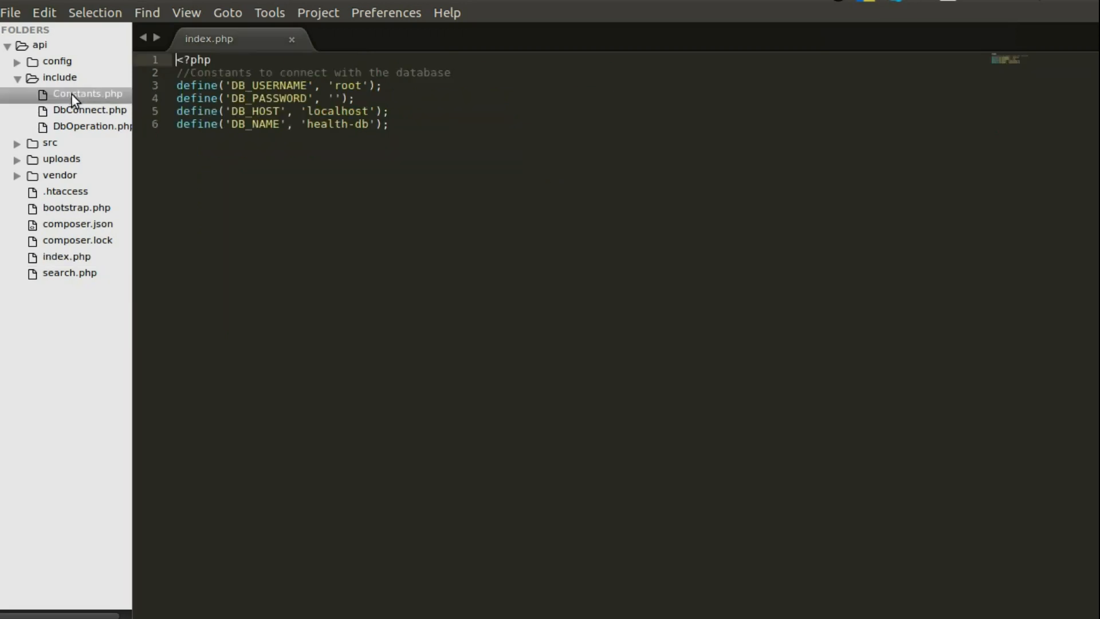
double_click(87, 94)
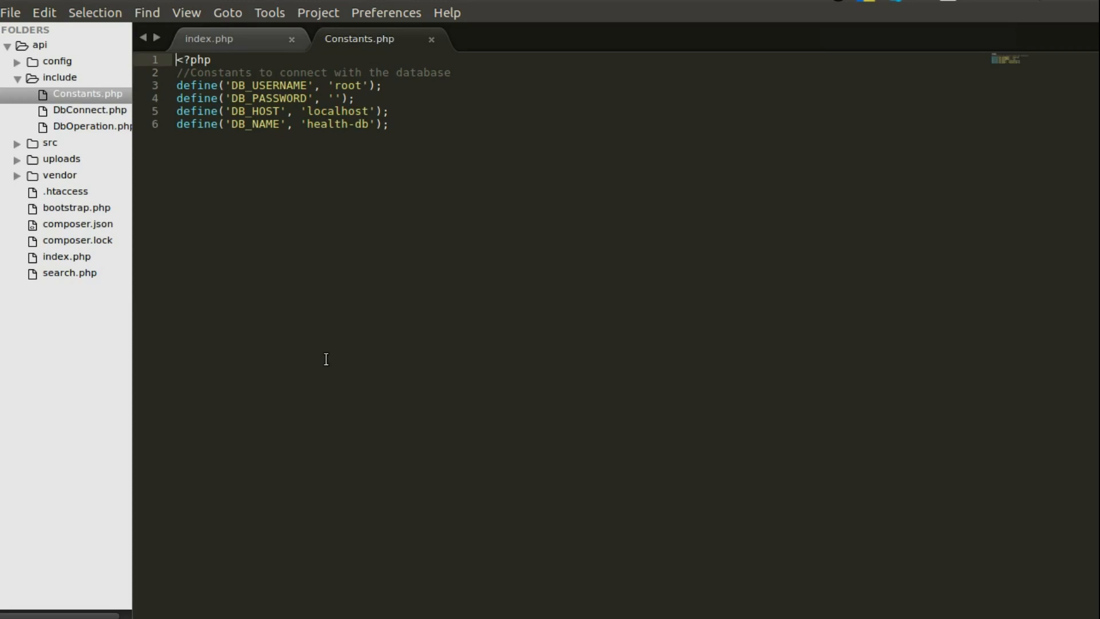
left_click(83, 110)
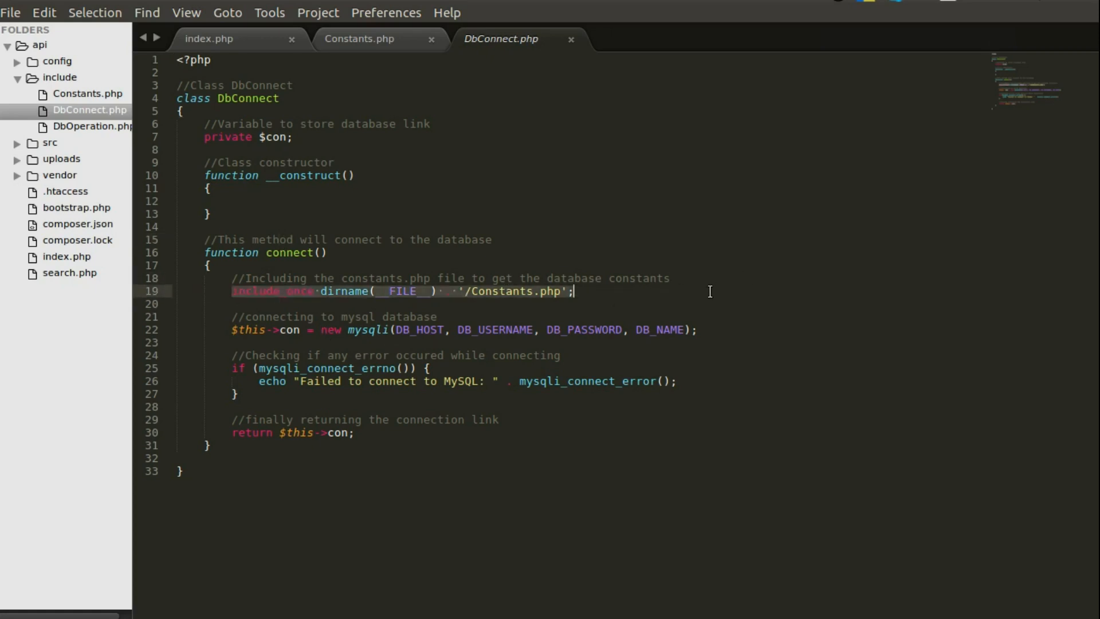
Highlight mysqli_connect_errno in DbConnect.php, then preview DbOperation.php's createUser method
double_click(410, 317)
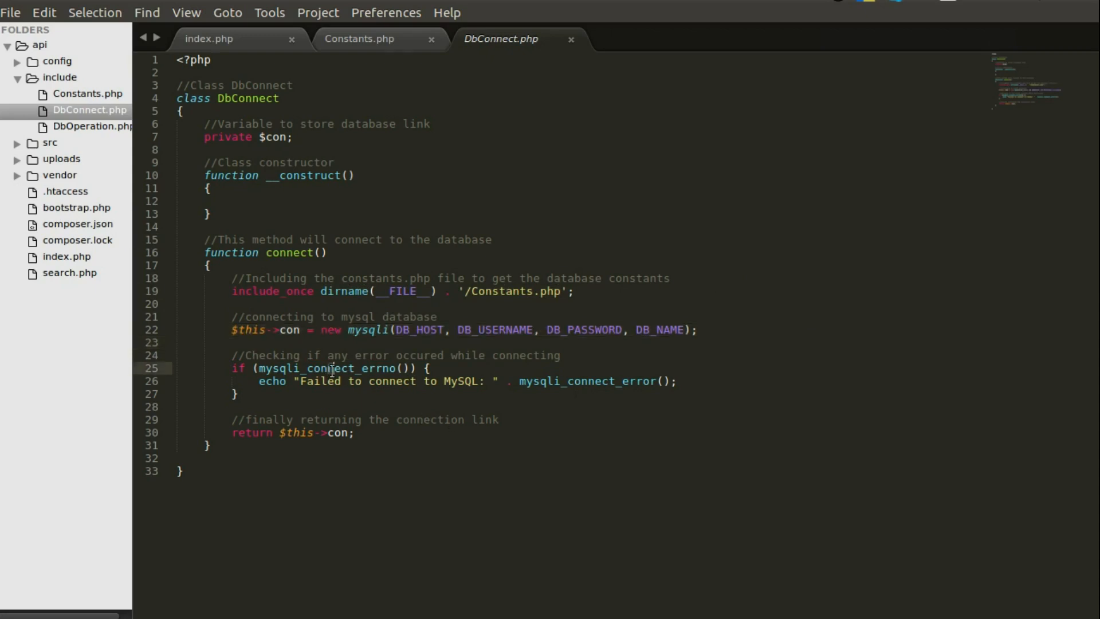
double_click(331, 369)
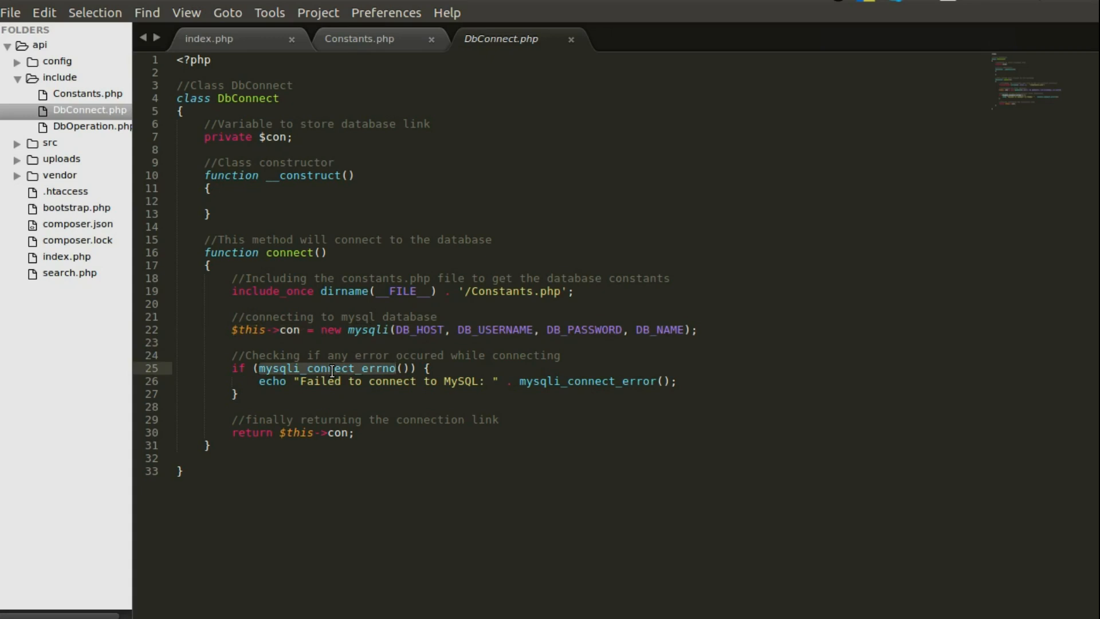
mouse_move(424, 431)
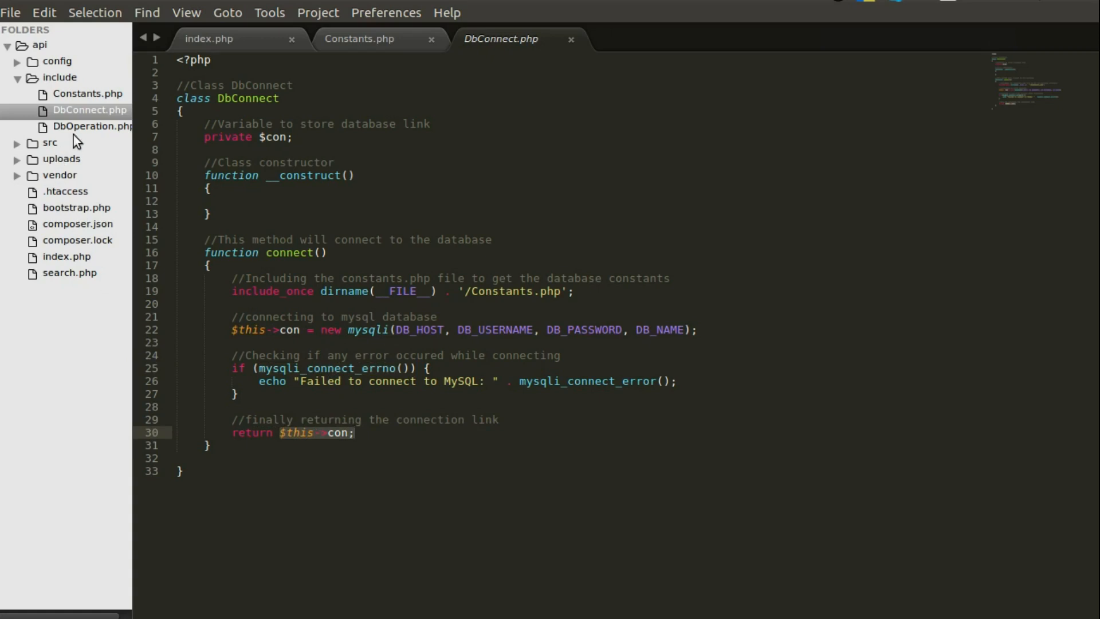
left_click(87, 126)
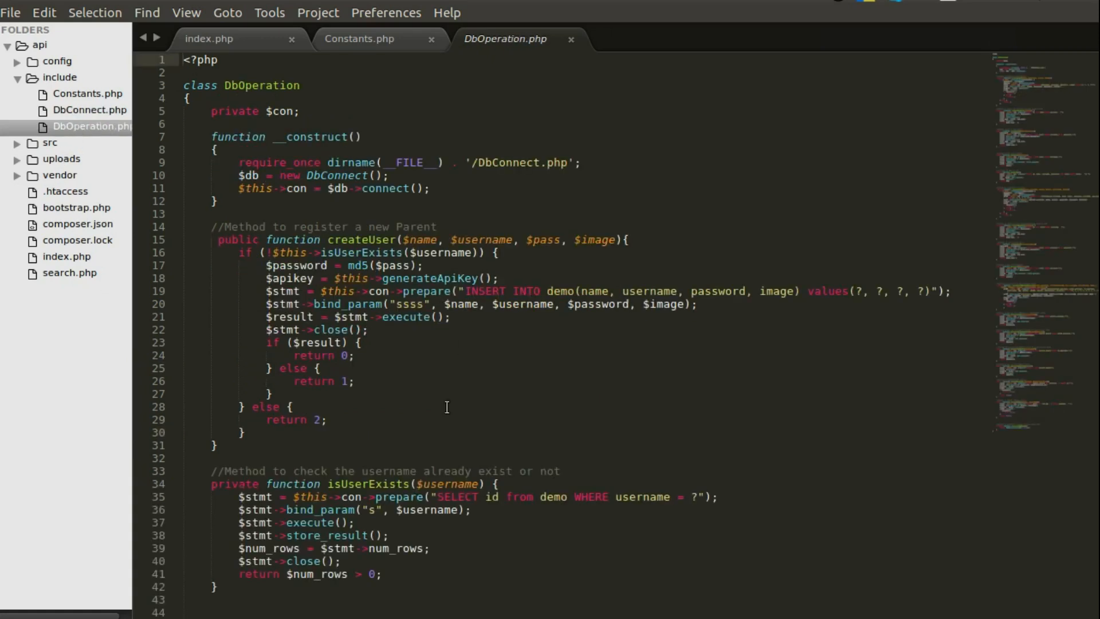
mouse_move(370, 240)
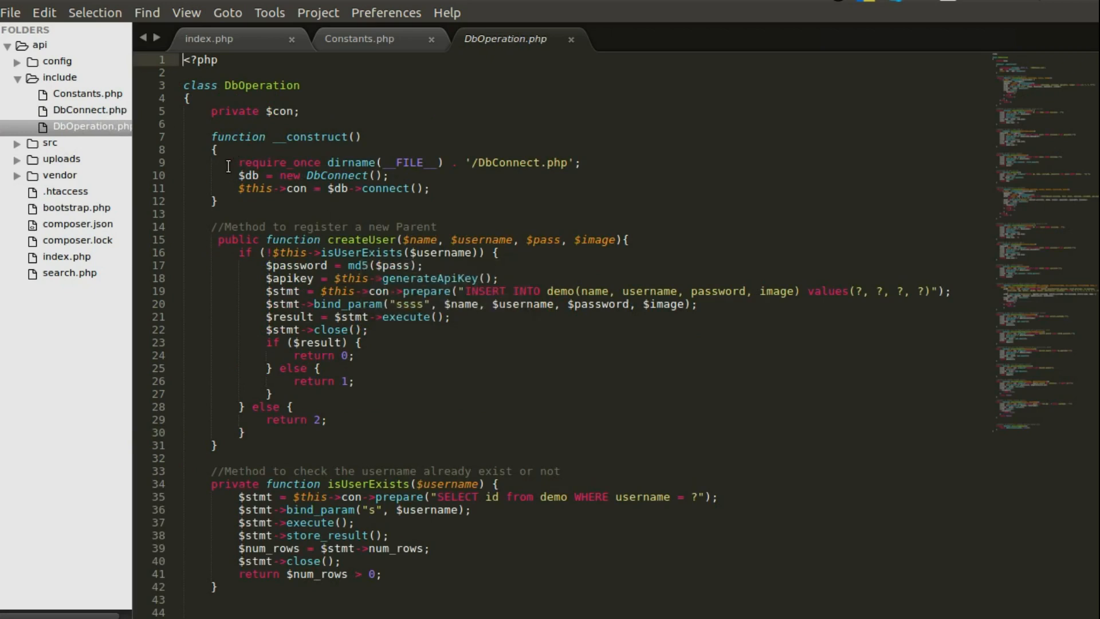
mouse_move(525, 162)
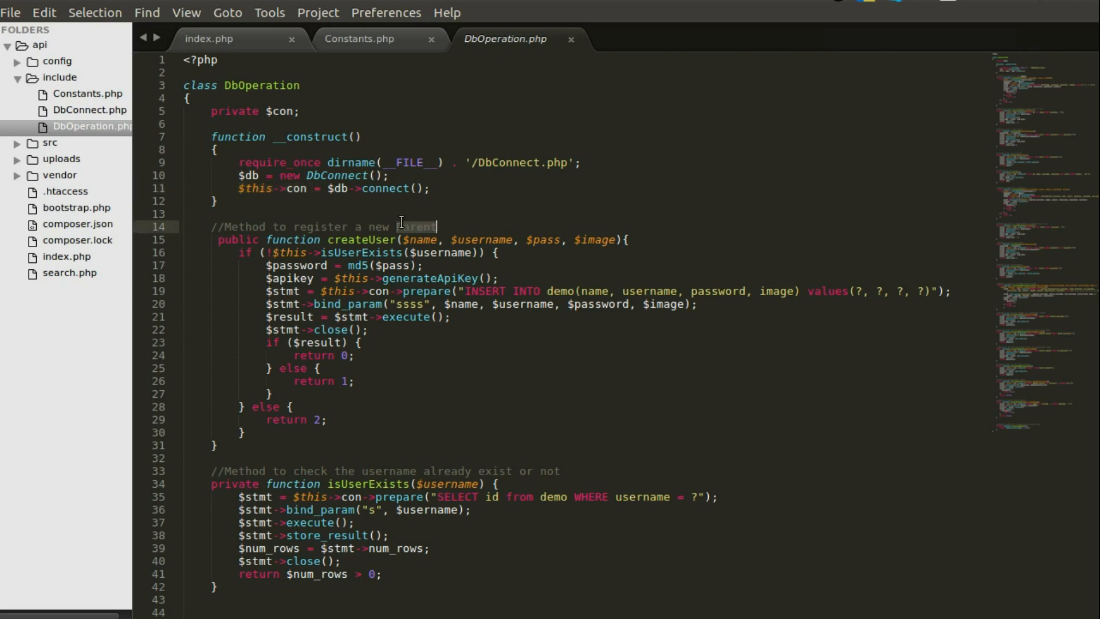
Rewrite the createUser comment's last word so it reads "register a new User"
type("user")
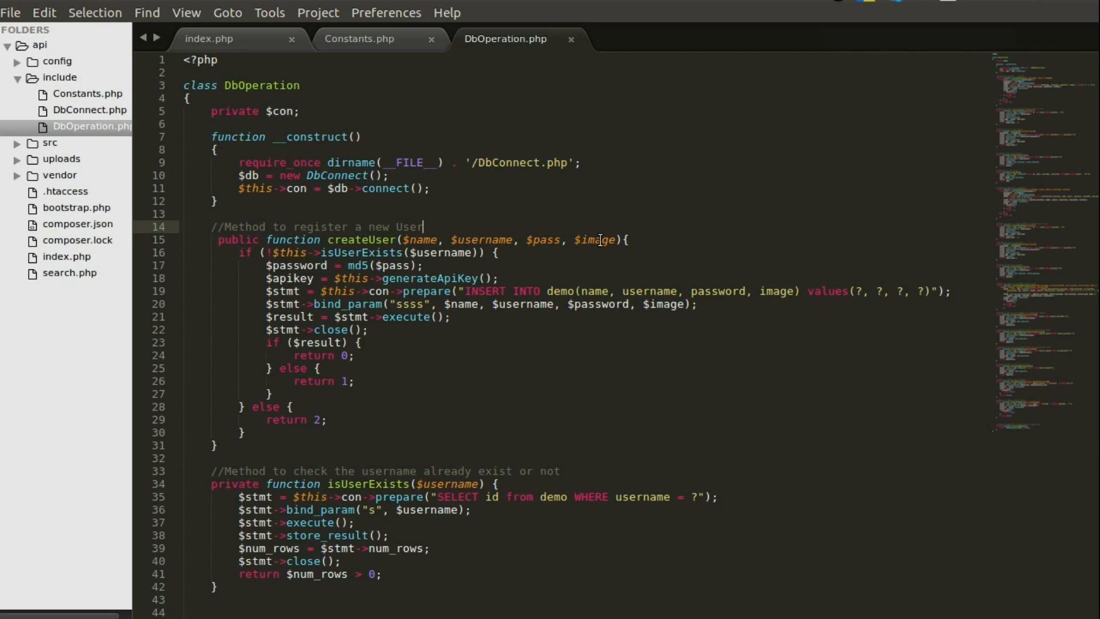
mouse_move(366, 252)
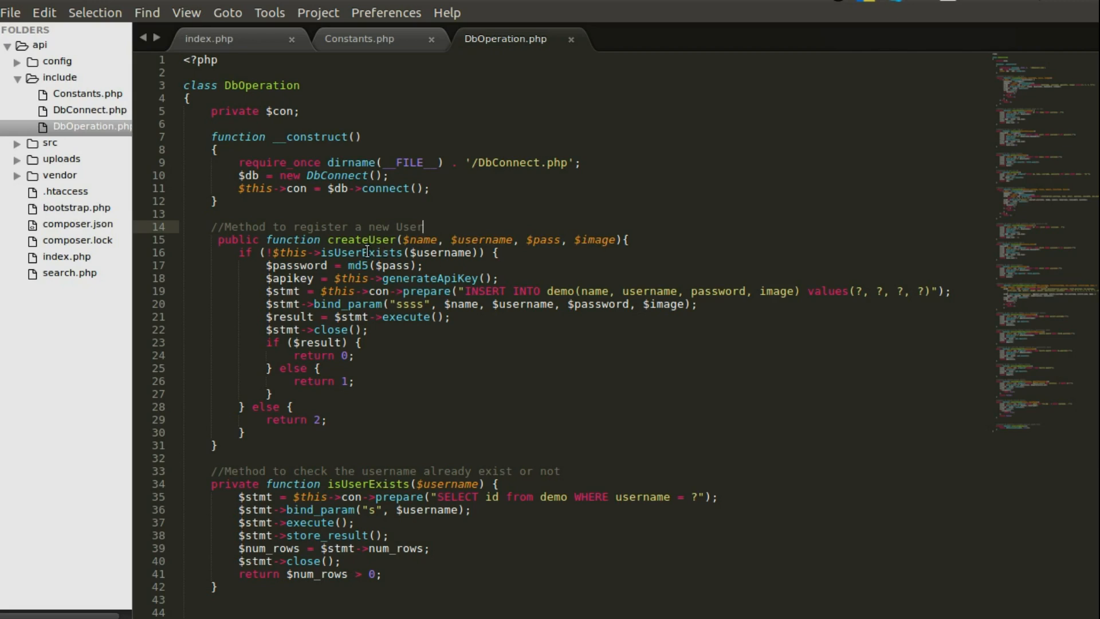
double_click(365, 252)
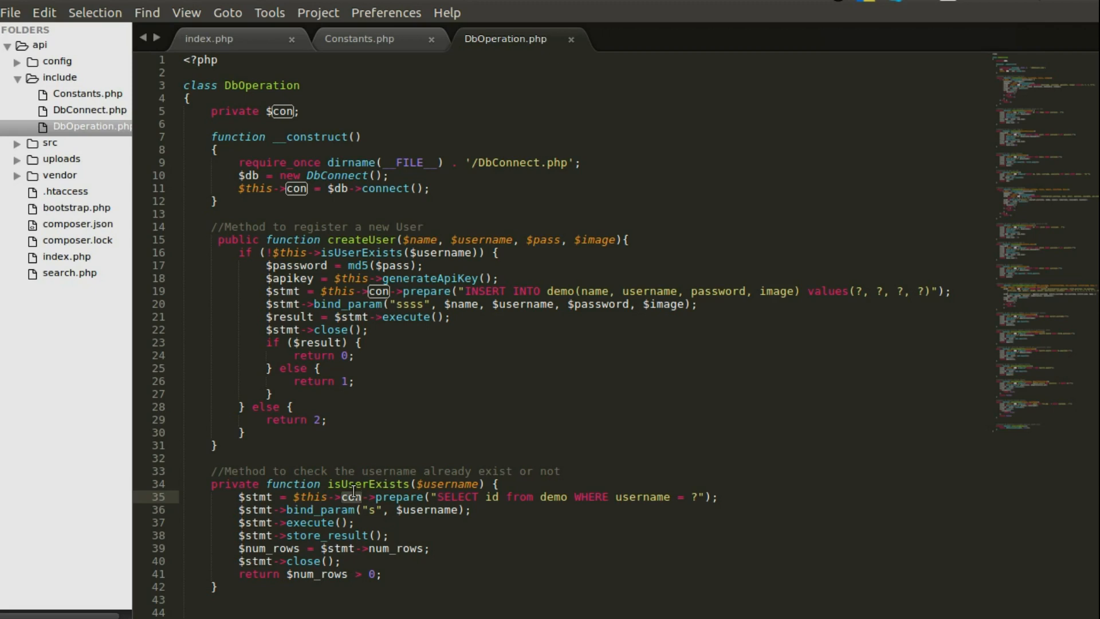
double_click(294, 266)
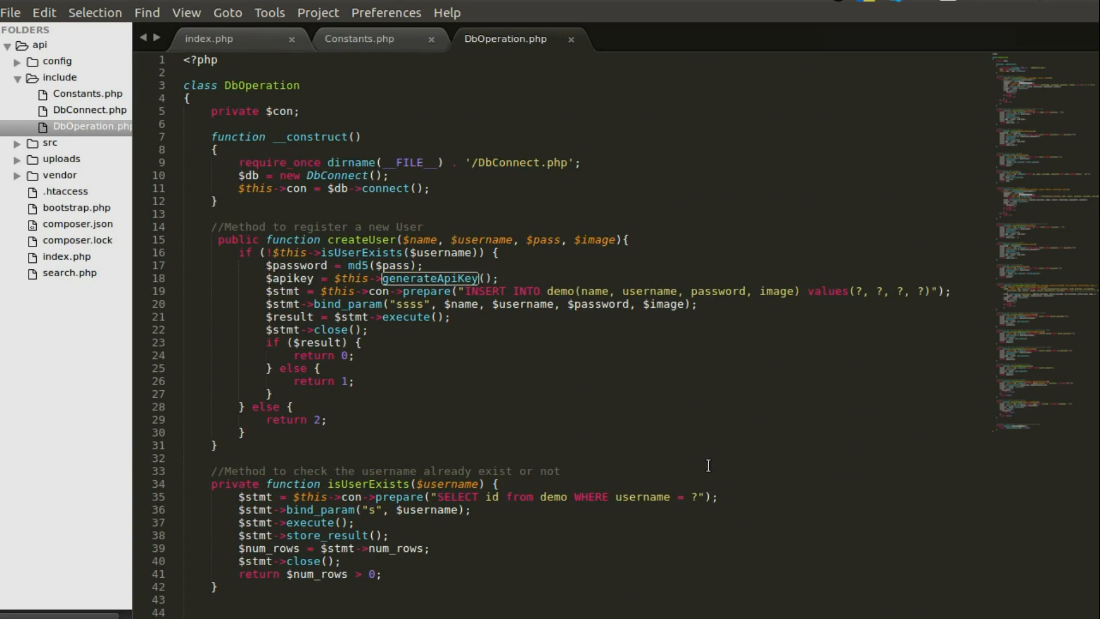
mouse_move(500, 362)
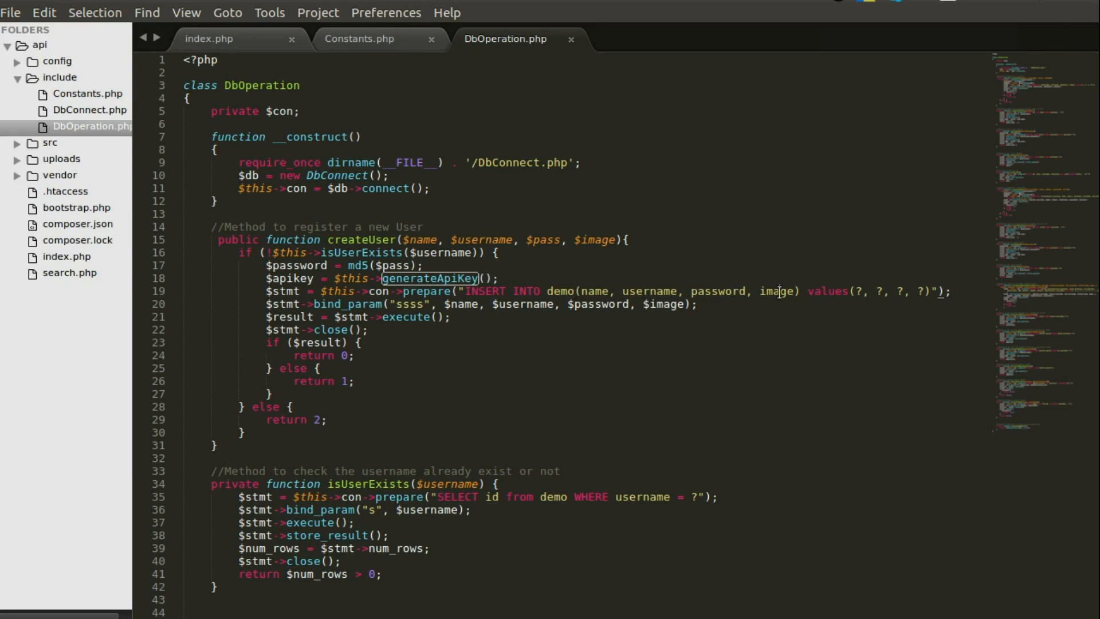
Focus the INSERT query line, then return to index.php's createuser route
left_click(779, 291)
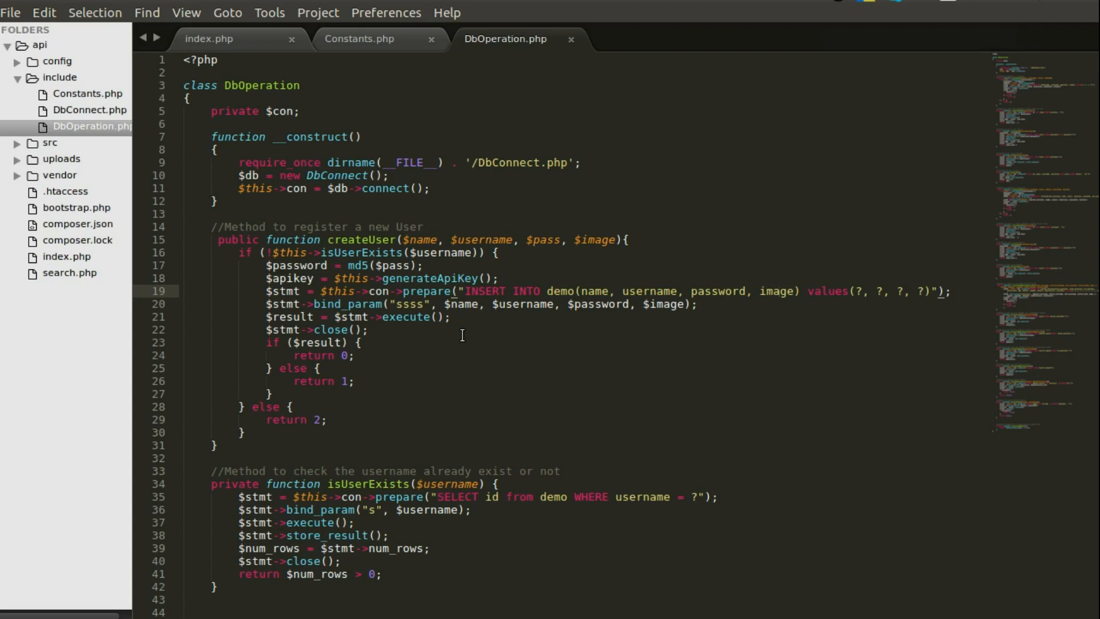
left_click(209, 39)
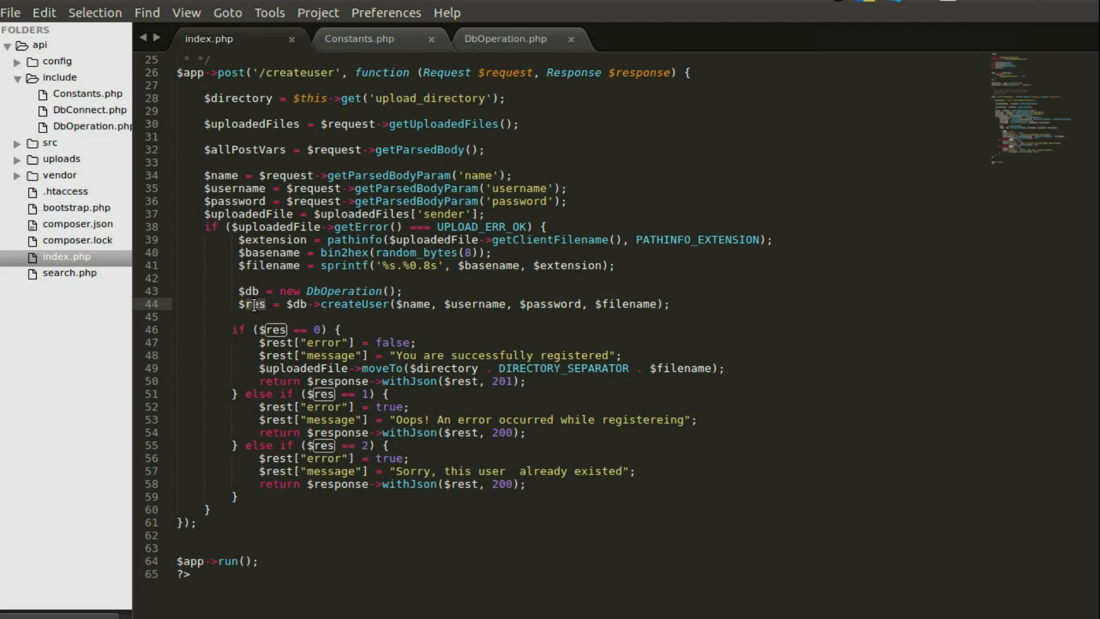
mouse_move(587, 355)
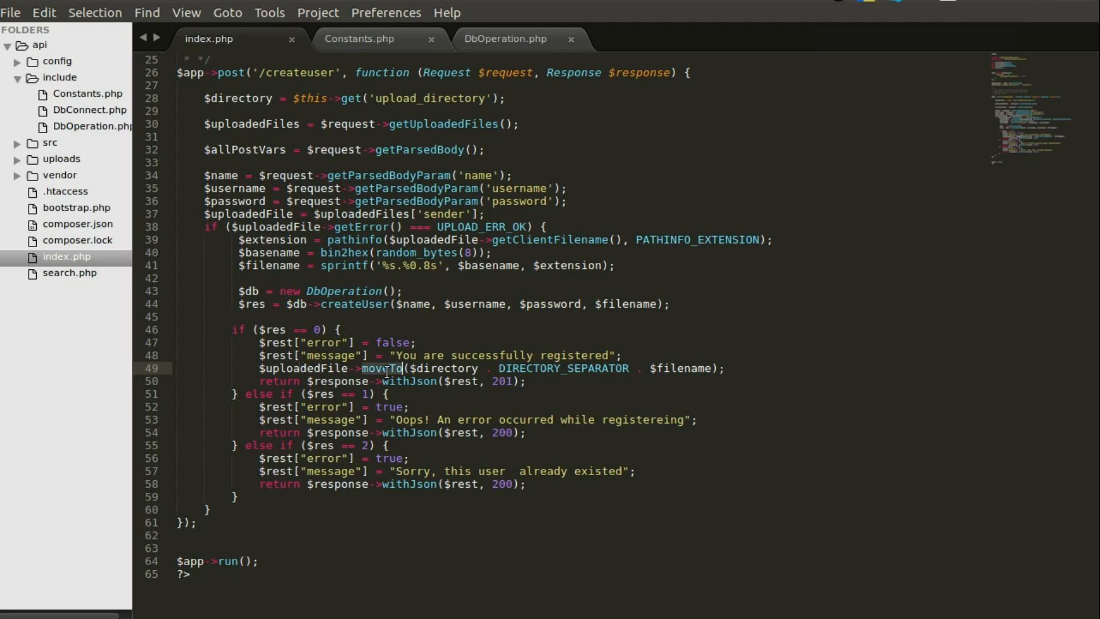
mouse_move(328, 383)
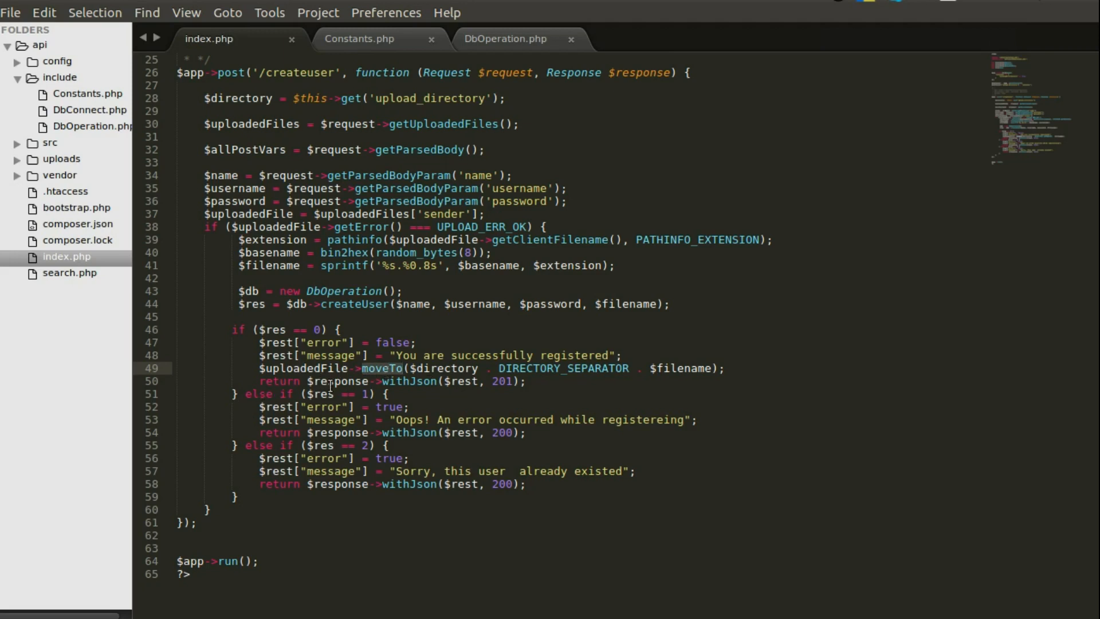
mouse_move(280, 341)
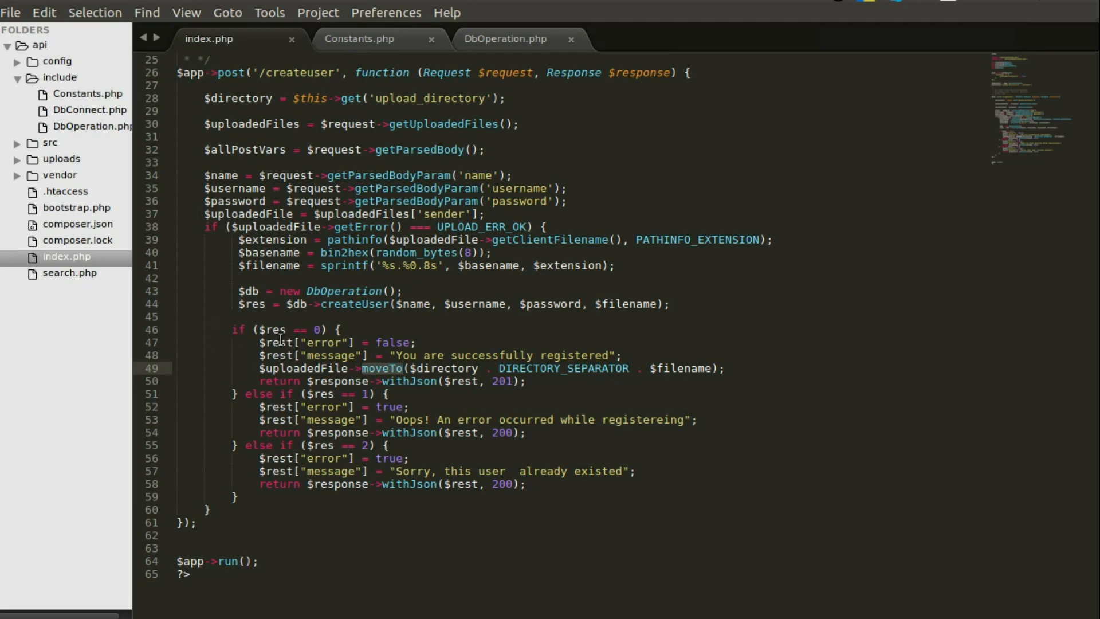
double_click(276, 342)
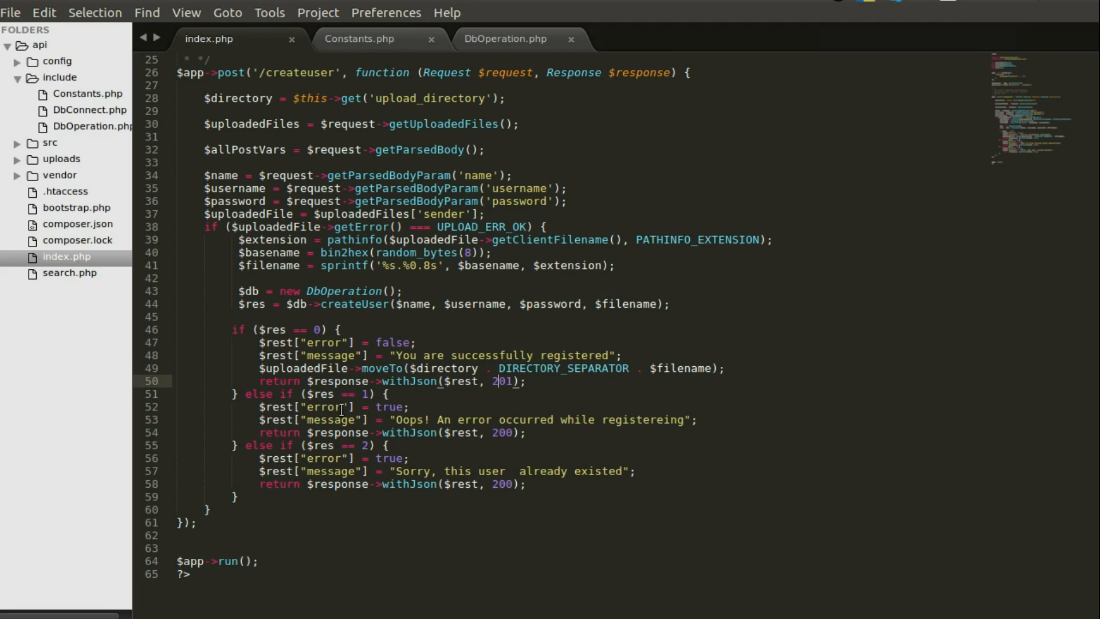
mouse_move(671, 425)
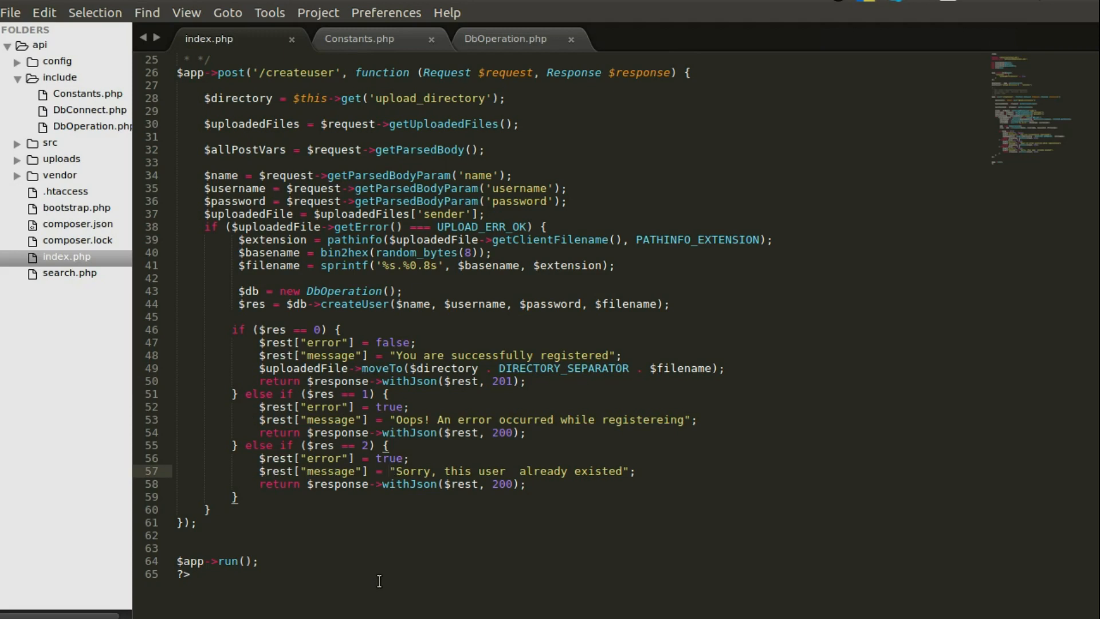
left_click(389, 471)
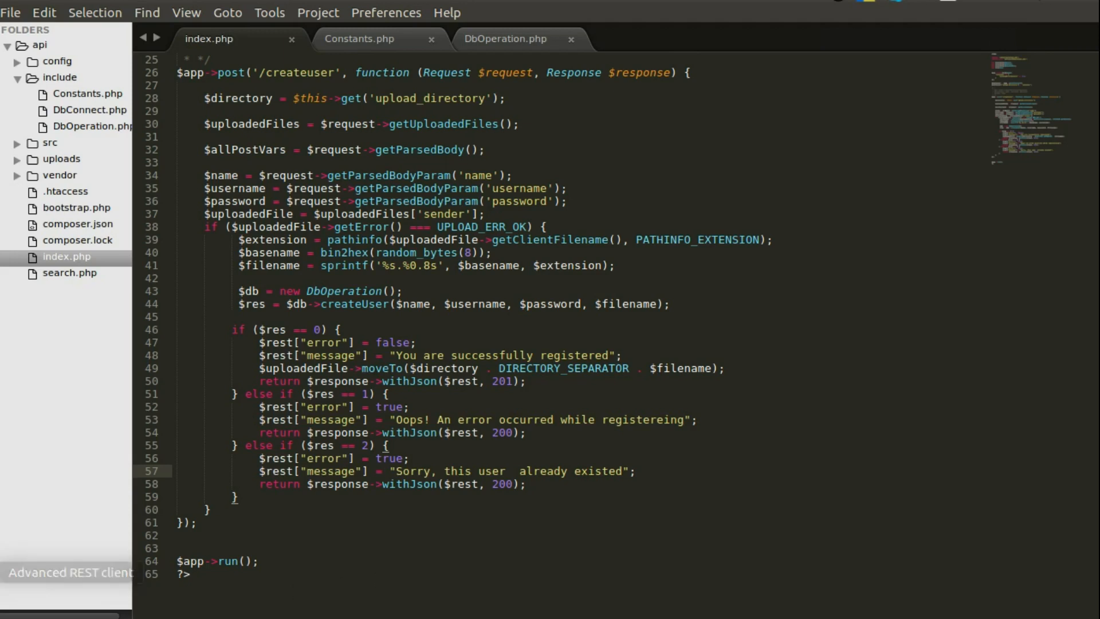
left_click(67, 572)
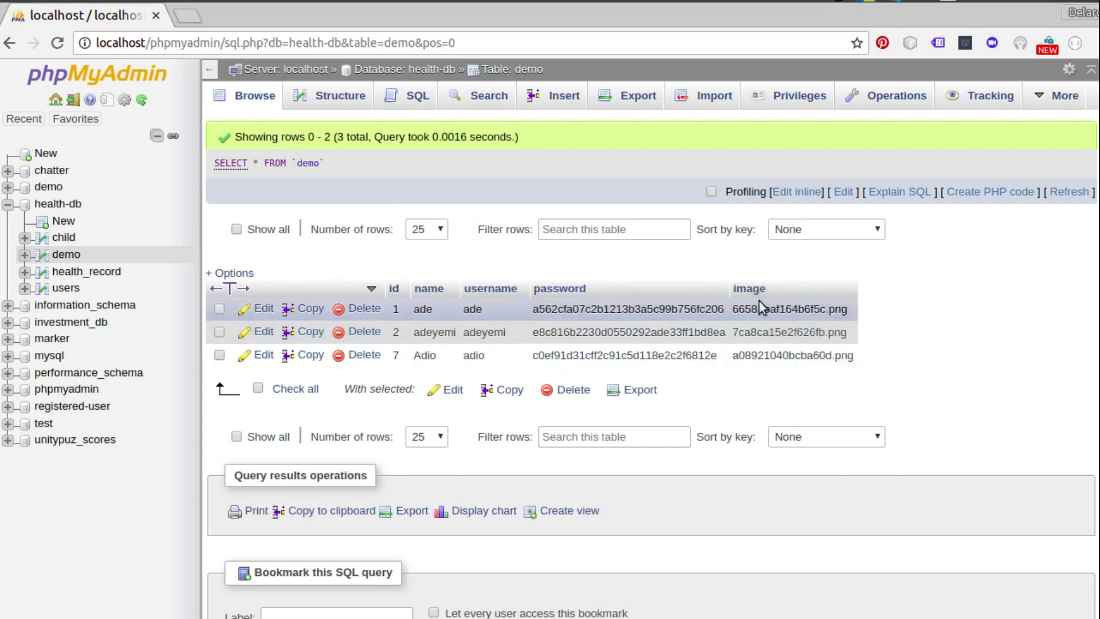
mouse_move(25, 238)
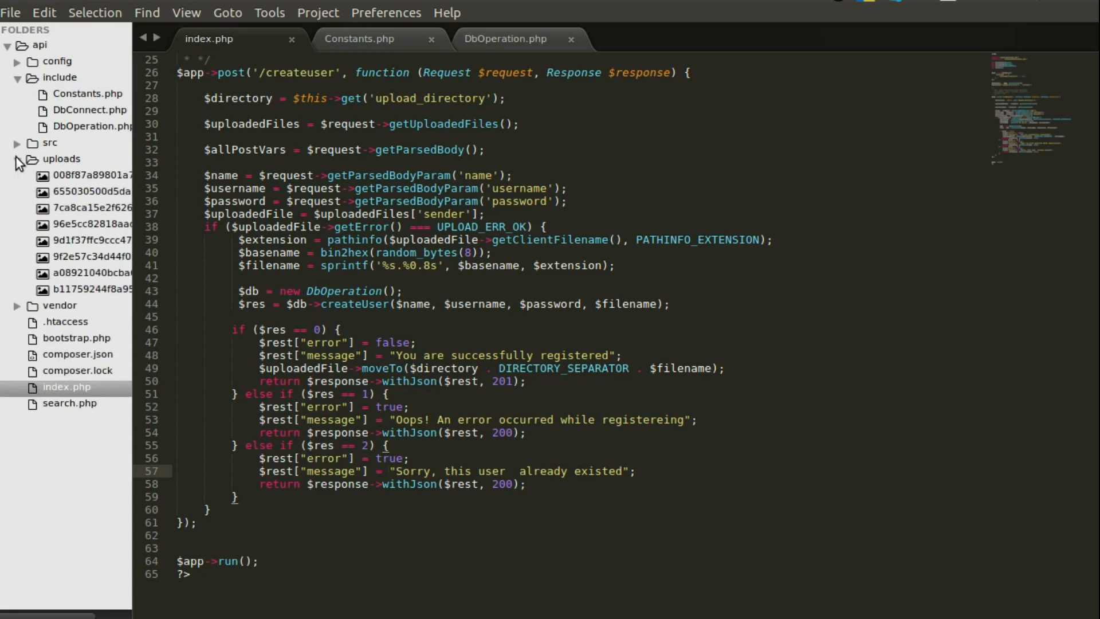
Expand the uploads folder in the sidebar to list the saved images
left_click(390, 471)
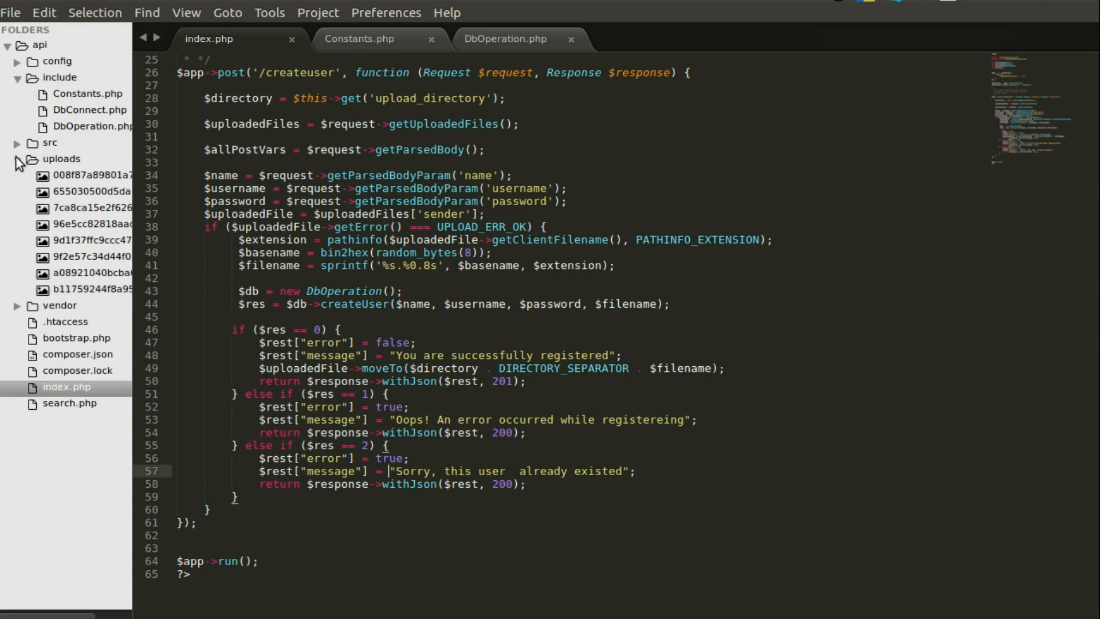
left_click(20, 158)
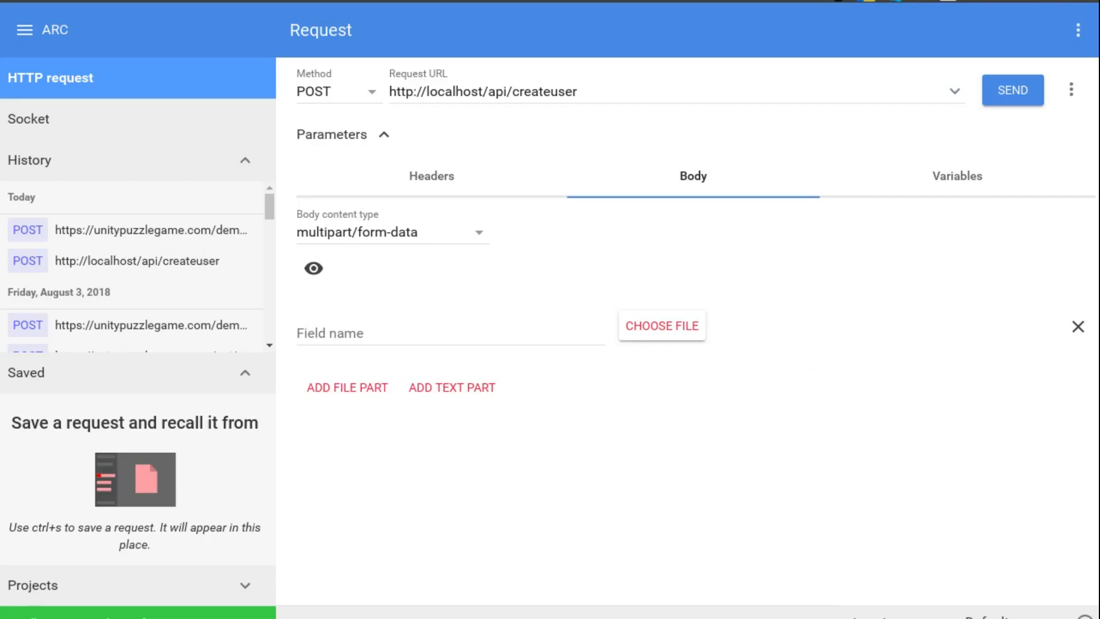
mouse_move(618, 235)
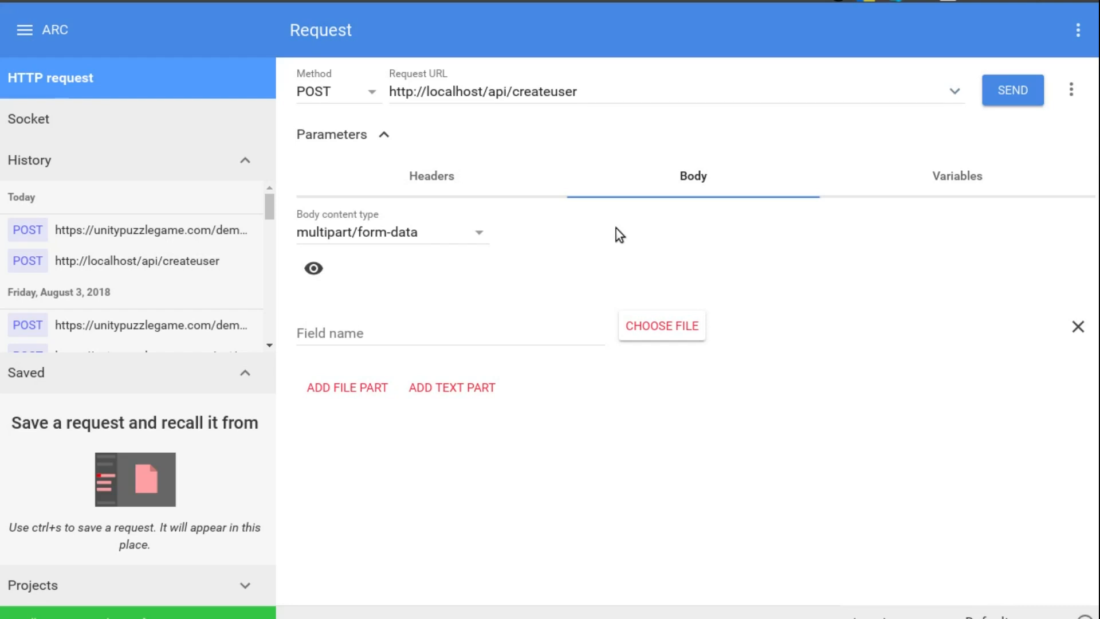
mouse_move(633, 435)
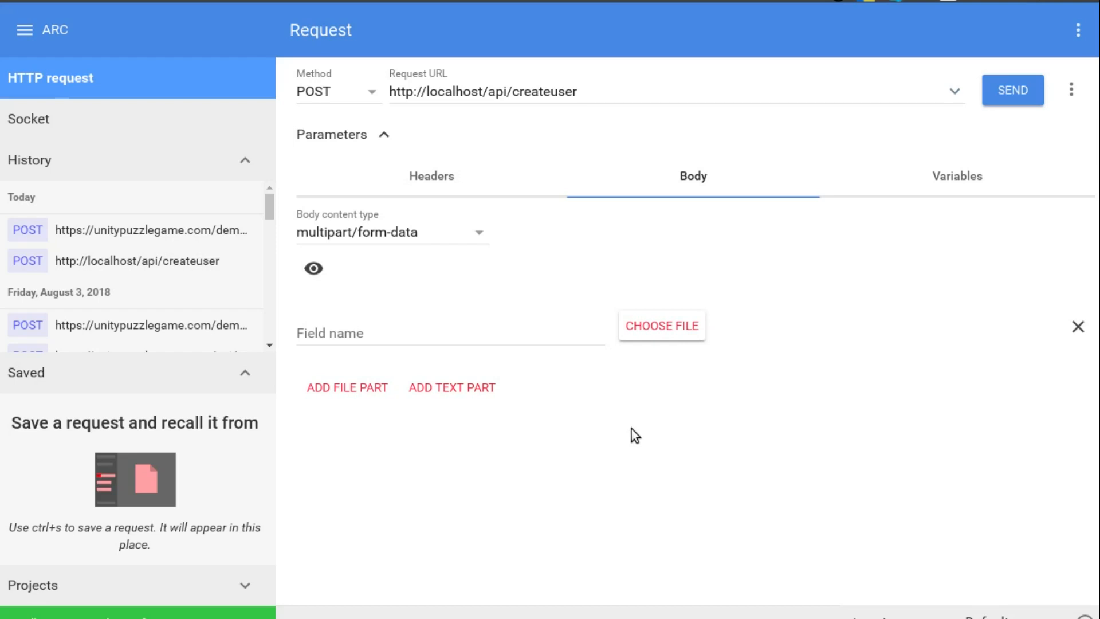
Name the multipart file part field sender, correcting the sendeer typo
left_click(472, 335)
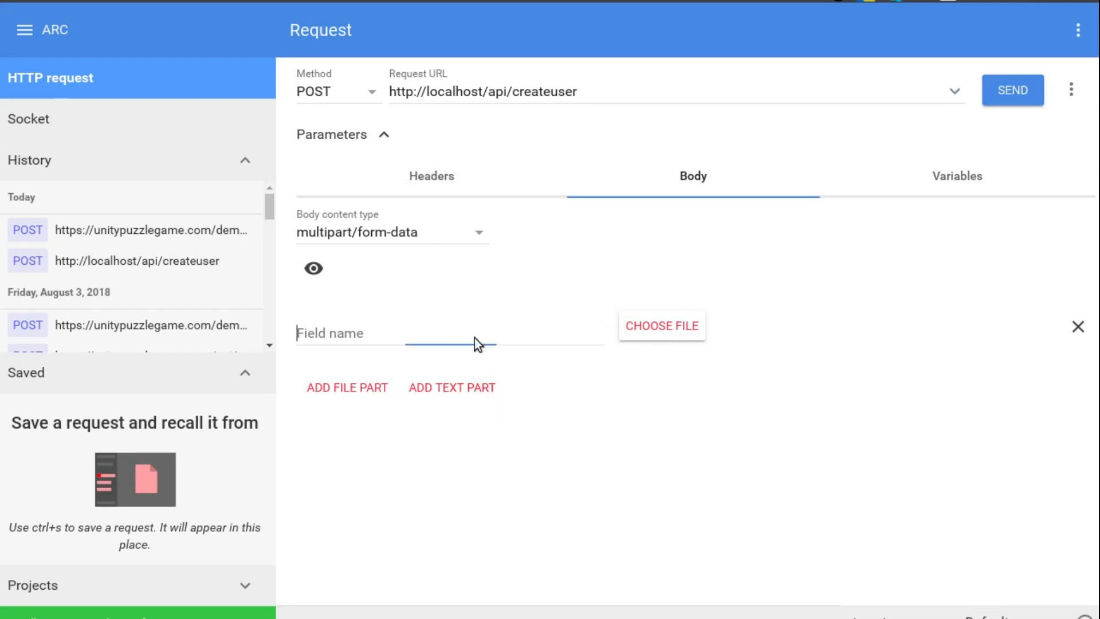
type("sendeer")
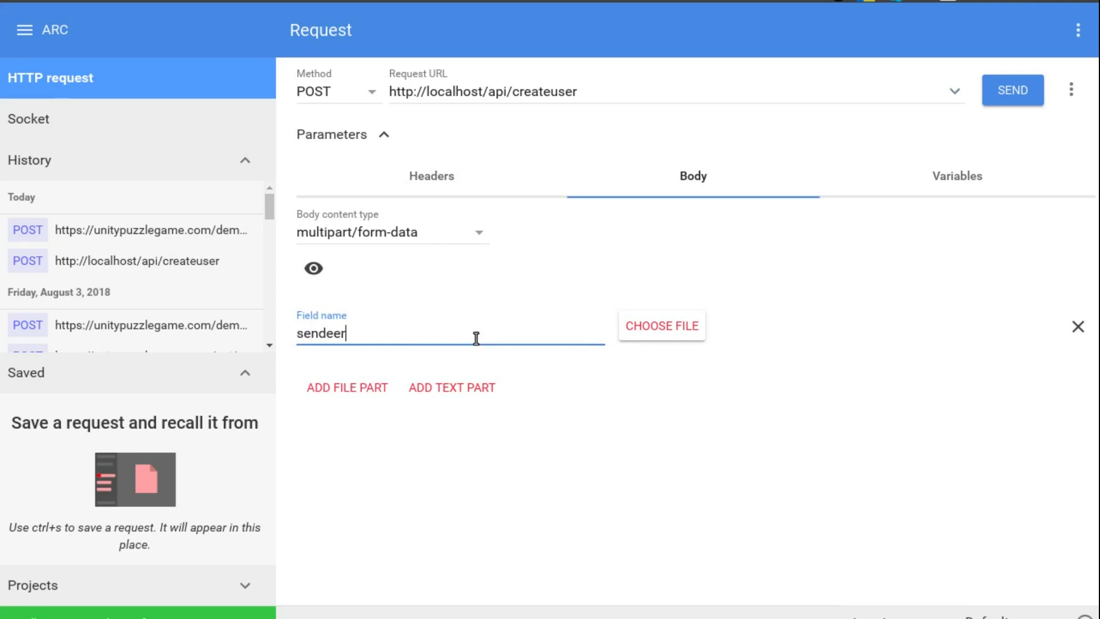
key("BackSpace")
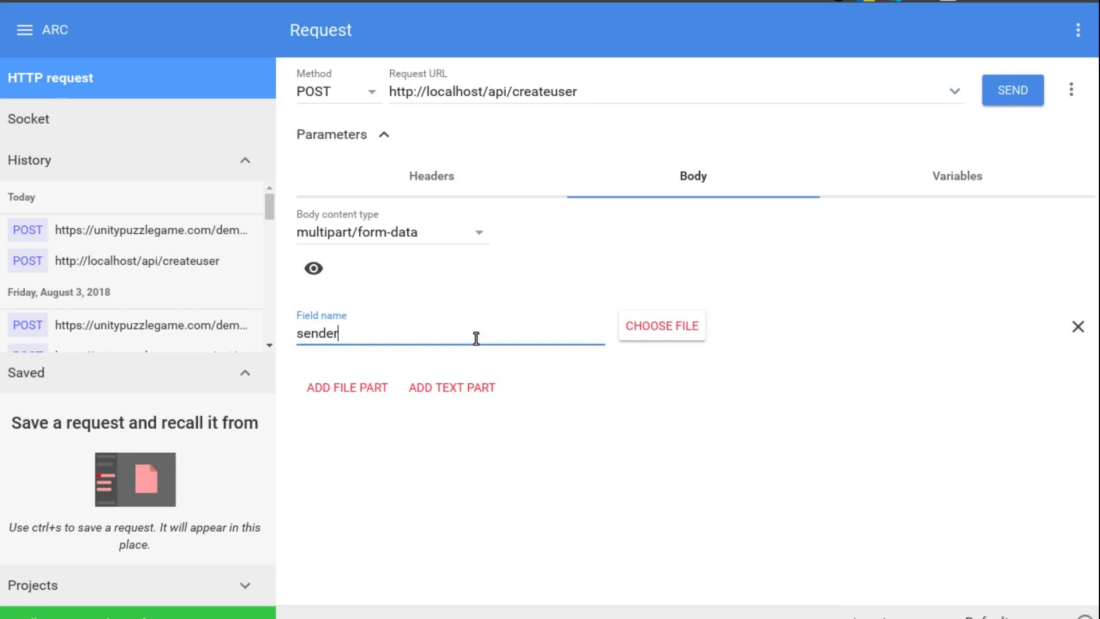
left_click(662, 326)
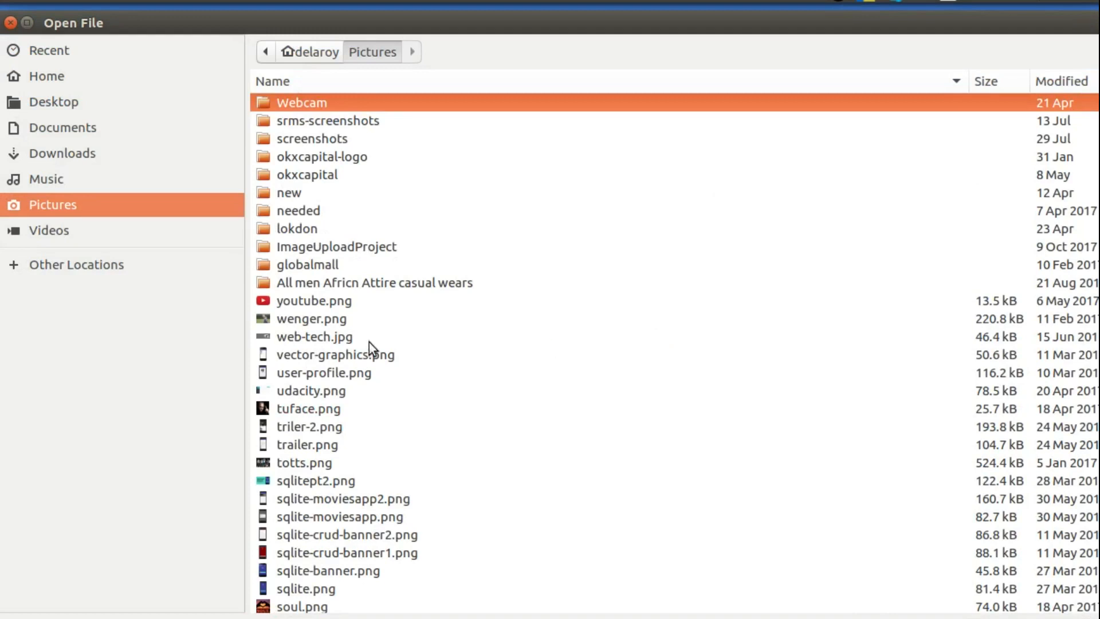
Choose tuface.png for the sender file part and add a new text part below it
left_click(309, 408)
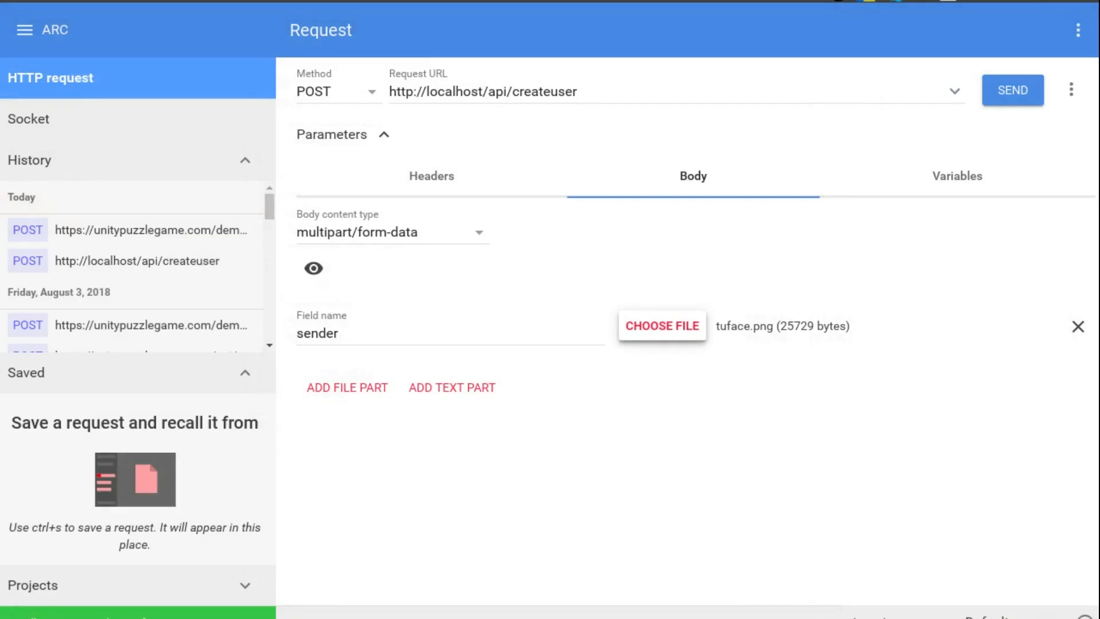
mouse_move(460, 395)
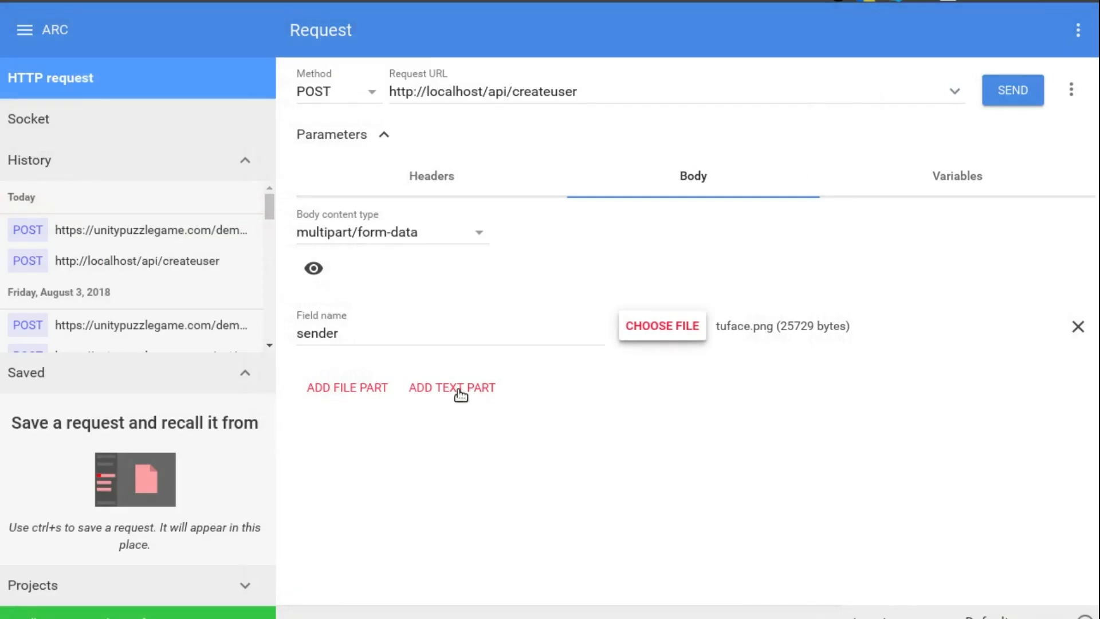
left_click(452, 387)
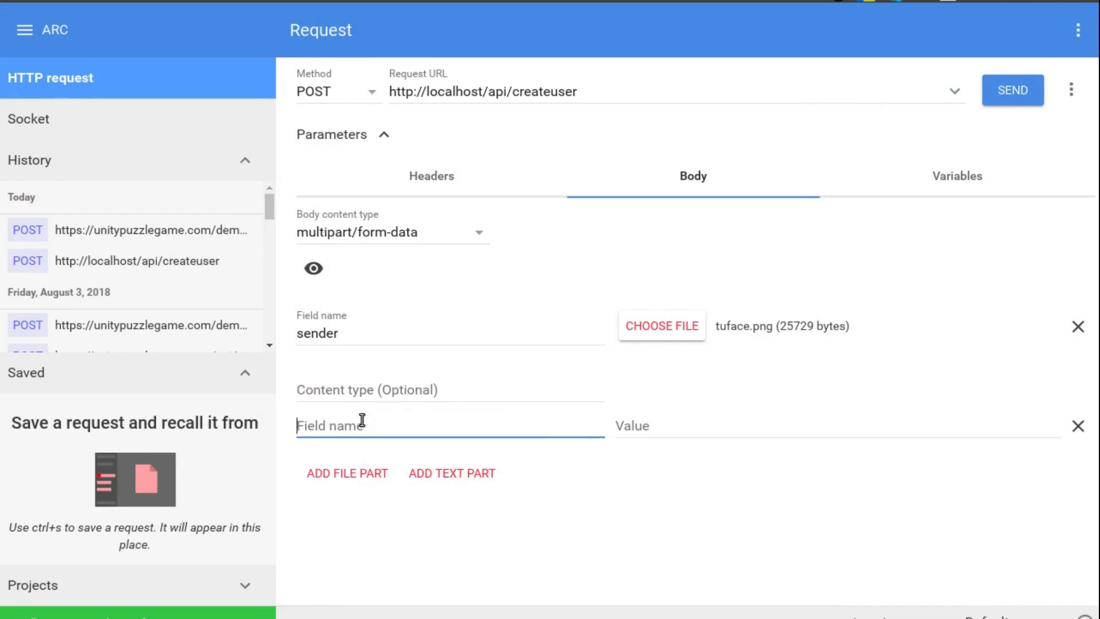
Name the three text parts name, username and password, adding parts as needed
type("name")
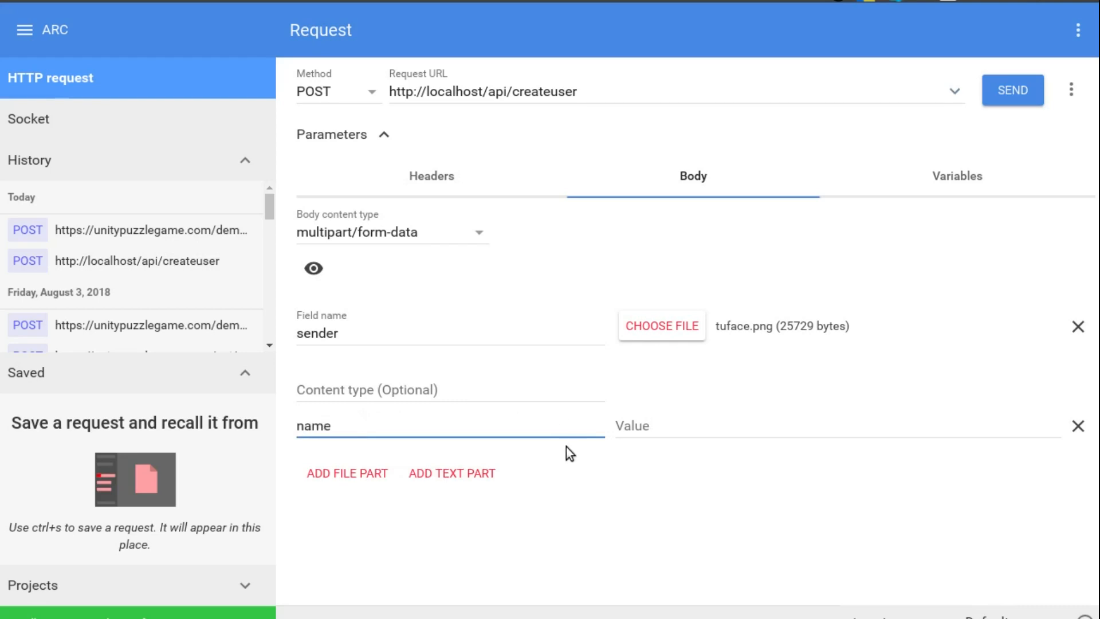
left_click(451, 472)
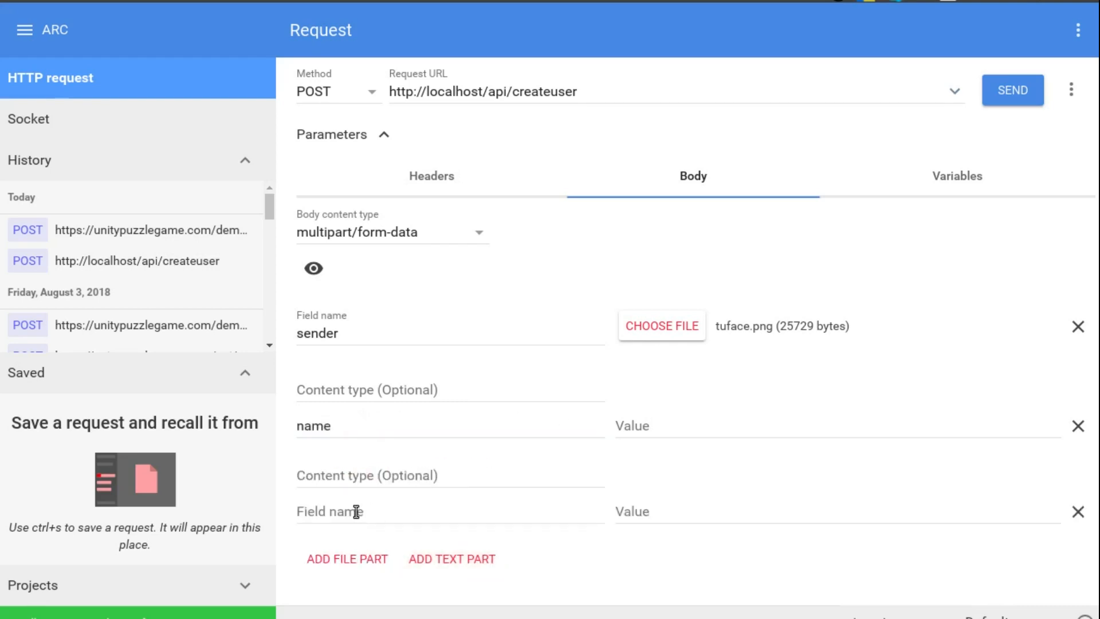
type("usern")
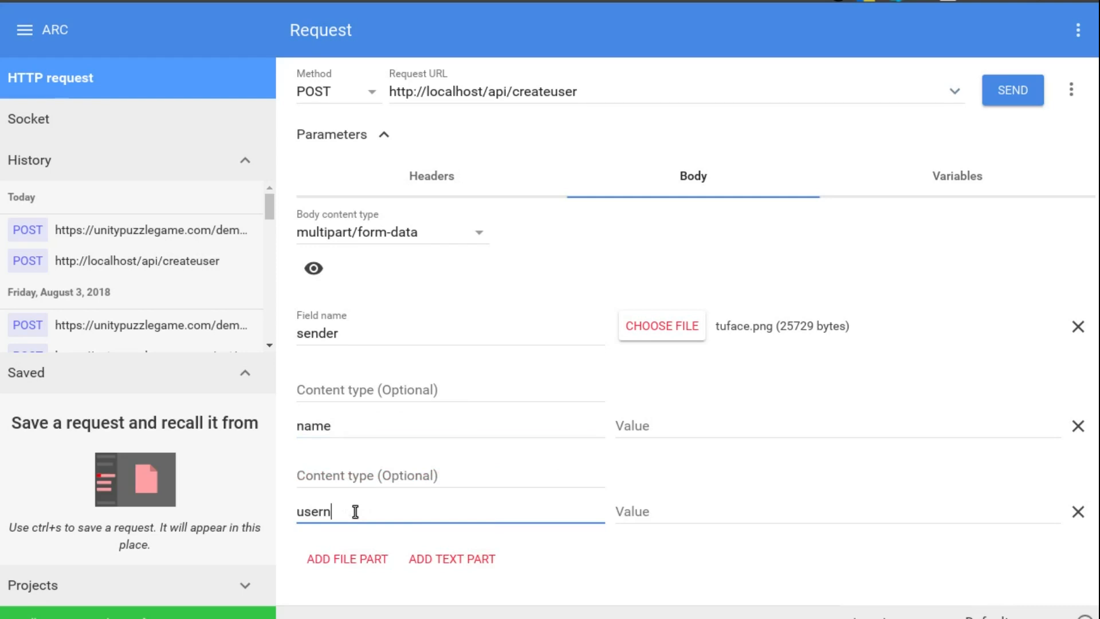
type("ame")
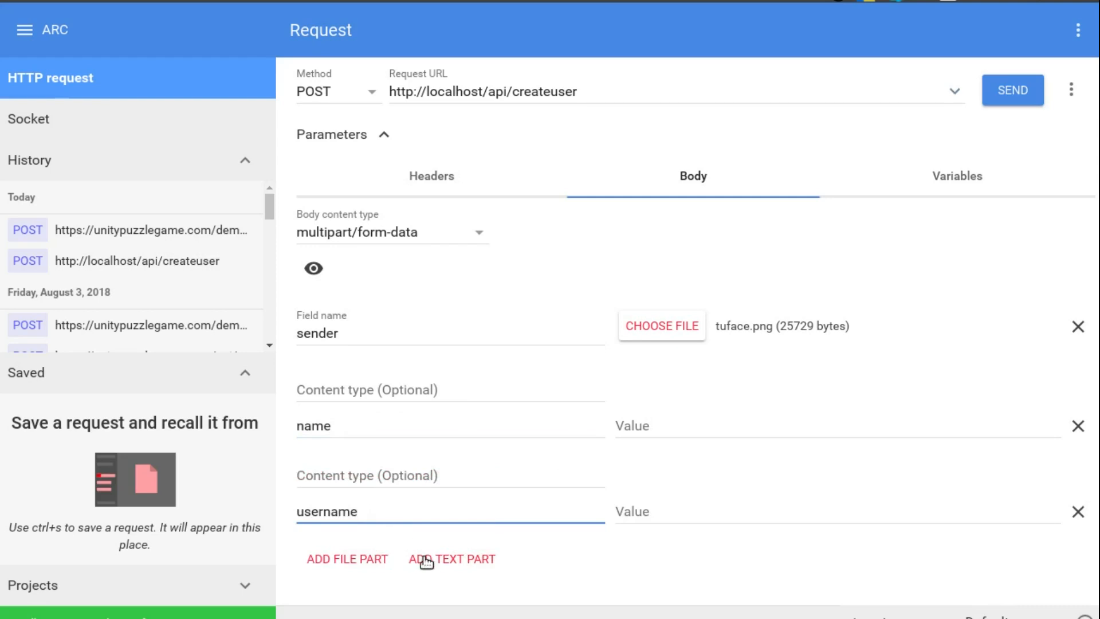
left_click(451, 559)
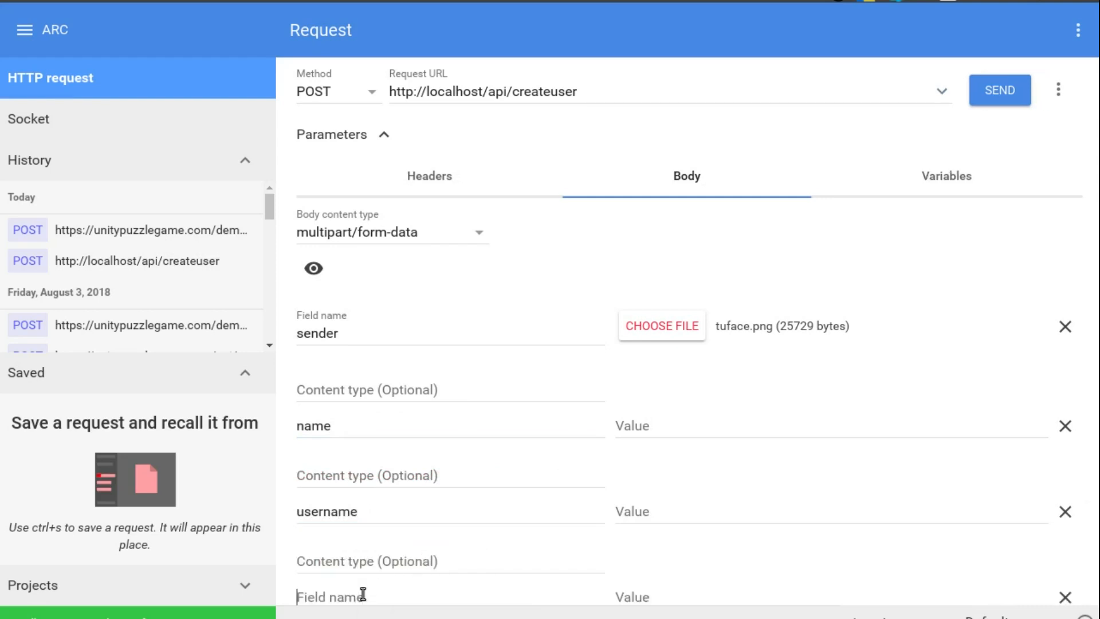
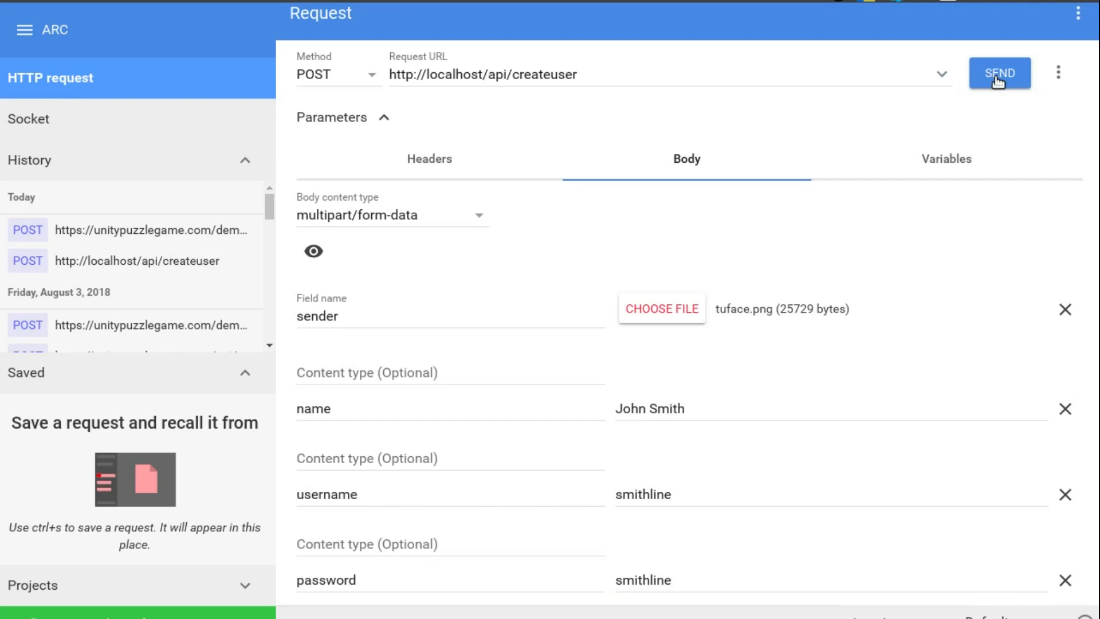
Send the createuser request and get the 201 Created registration response
left_click(1000, 72)
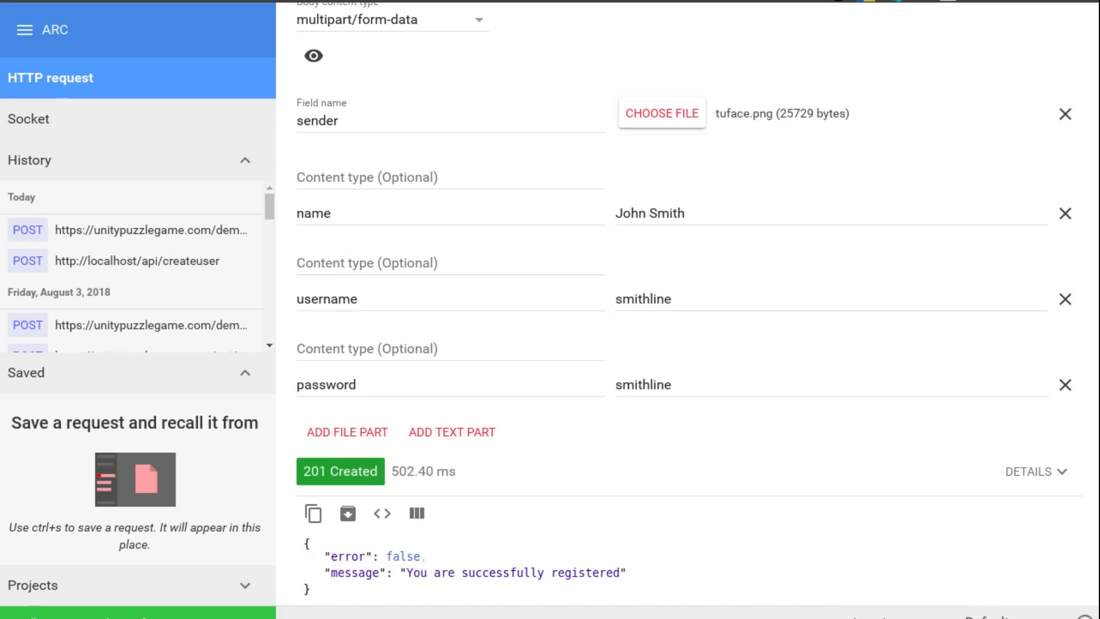
mouse_move(679, 566)
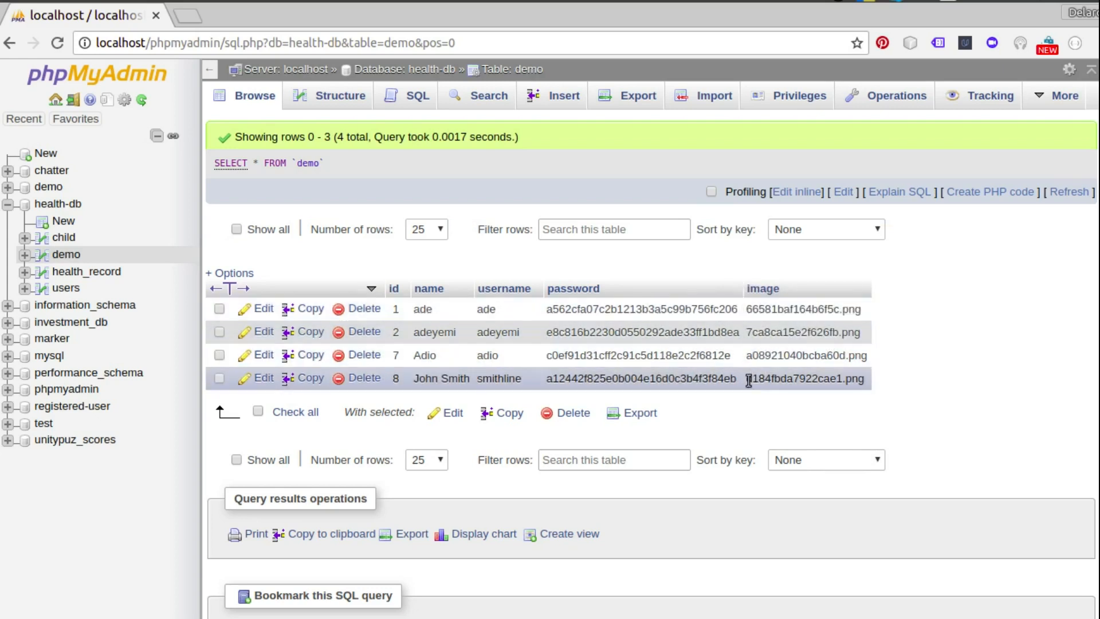
mouse_move(802, 394)
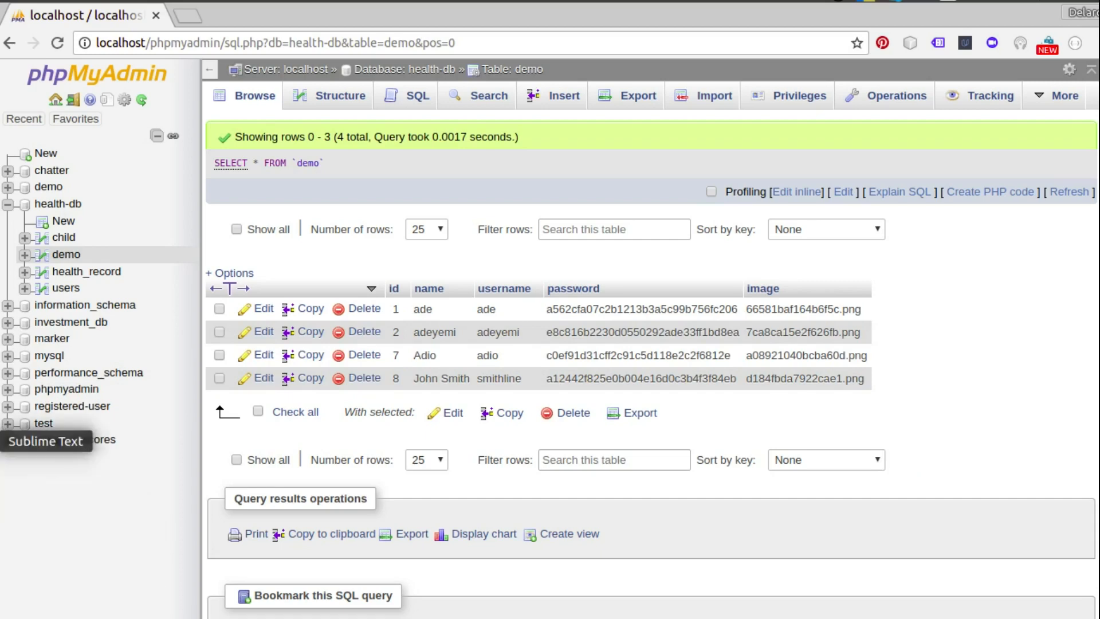
In Sublime Text, expand uploads and view the saved d184fbda7922cae1.png portrait
left_click(43, 440)
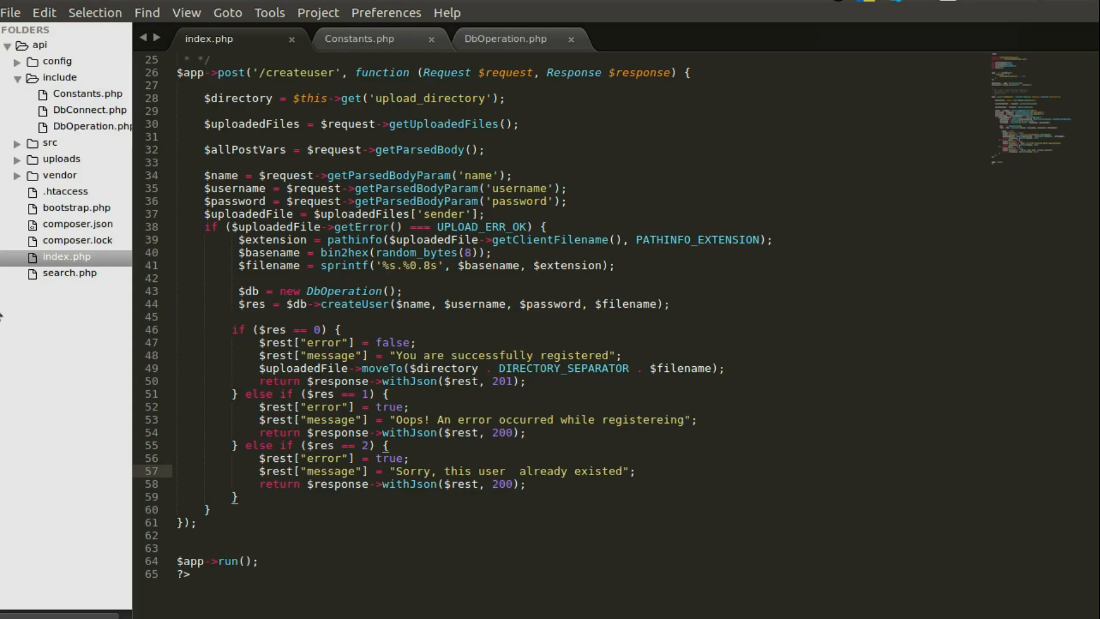
left_click(18, 158)
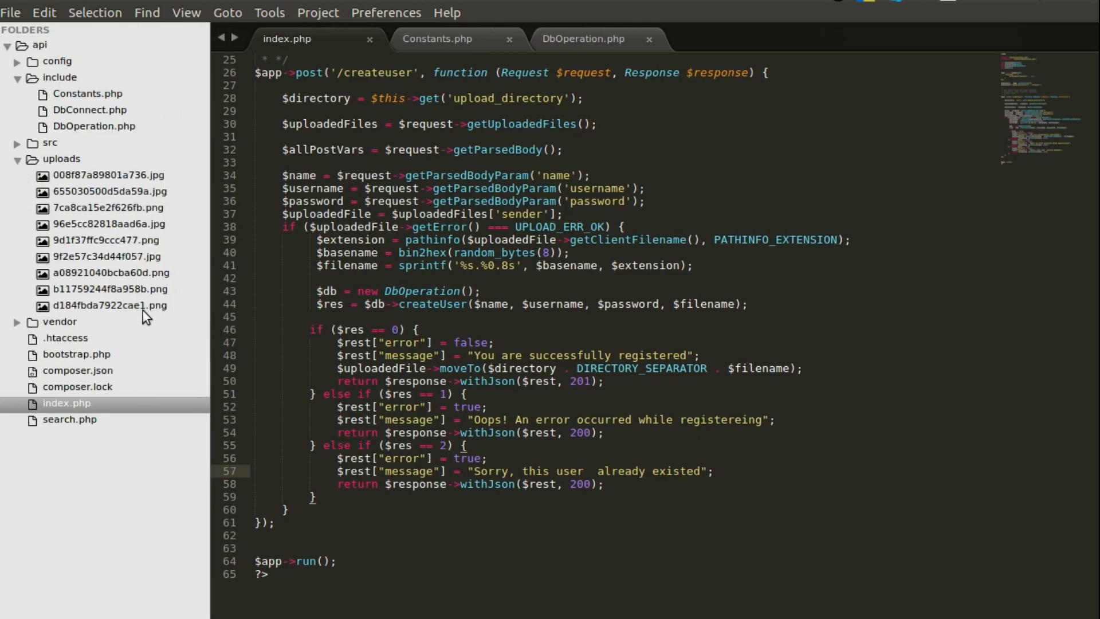
left_click(110, 305)
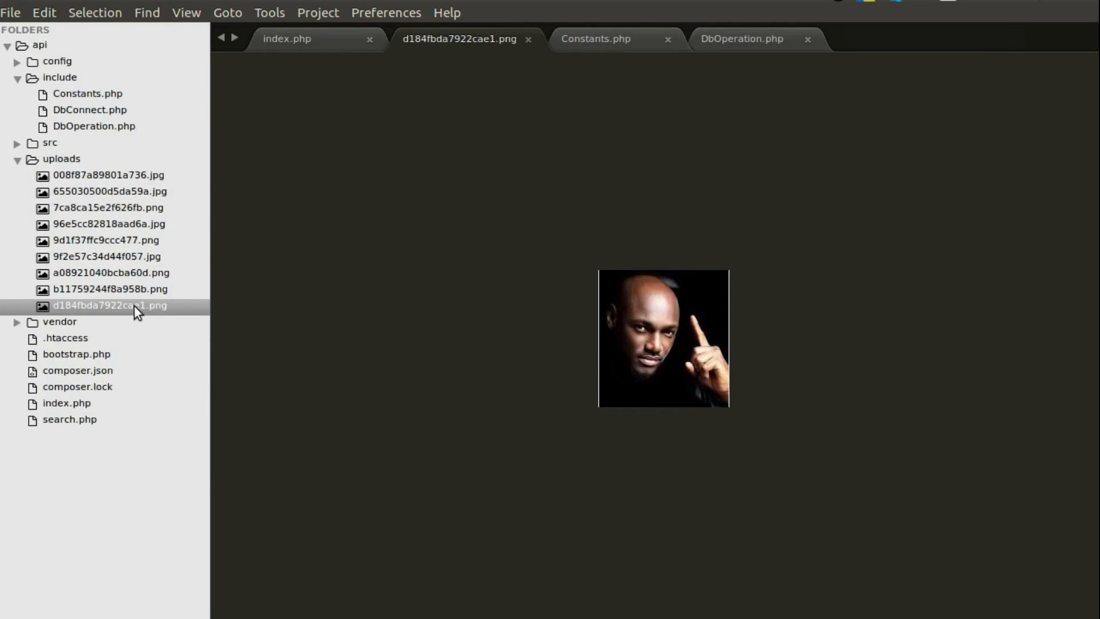